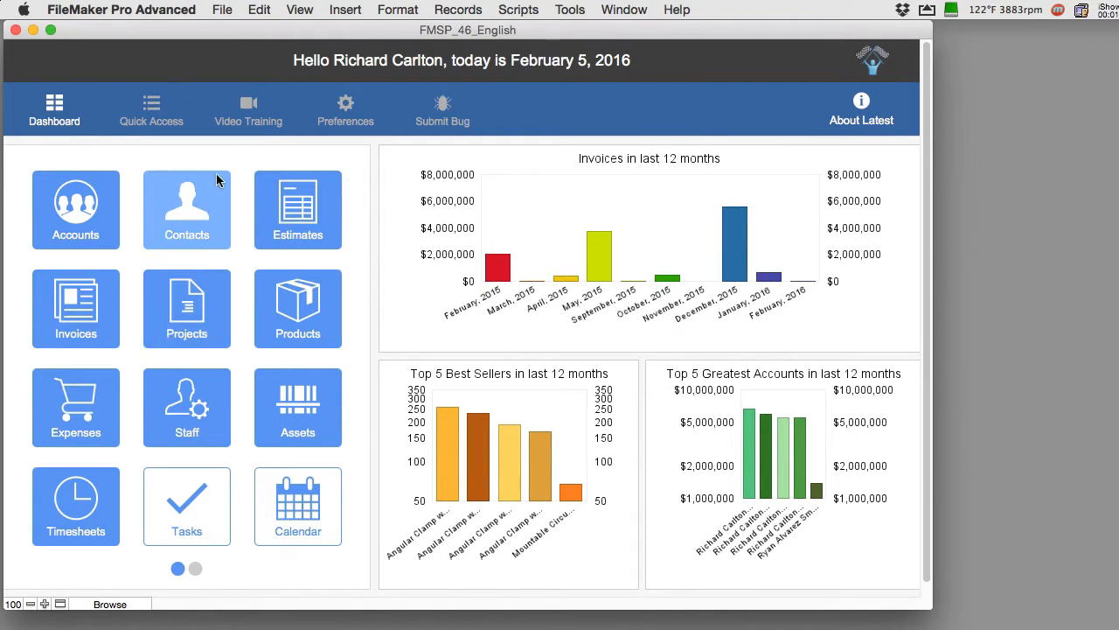
pyautogui.moveTo(234, 161)
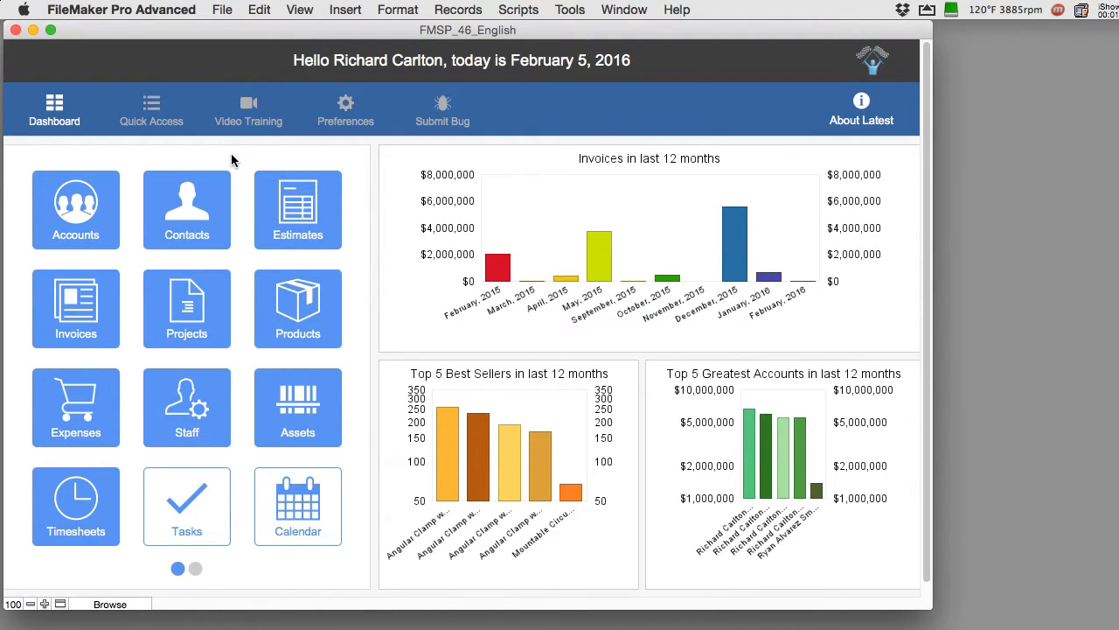
pyautogui.moveTo(186, 332)
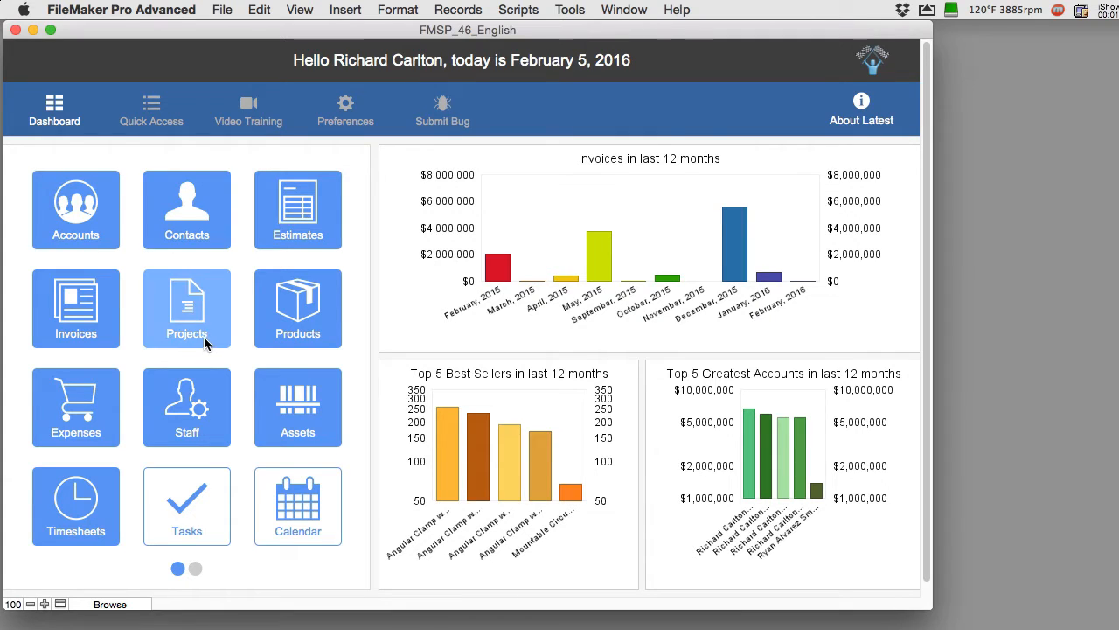
# - Open the Invoices module from the Dashboard to show INV068 for Wallace Air Filters
pyautogui.click(75, 308)
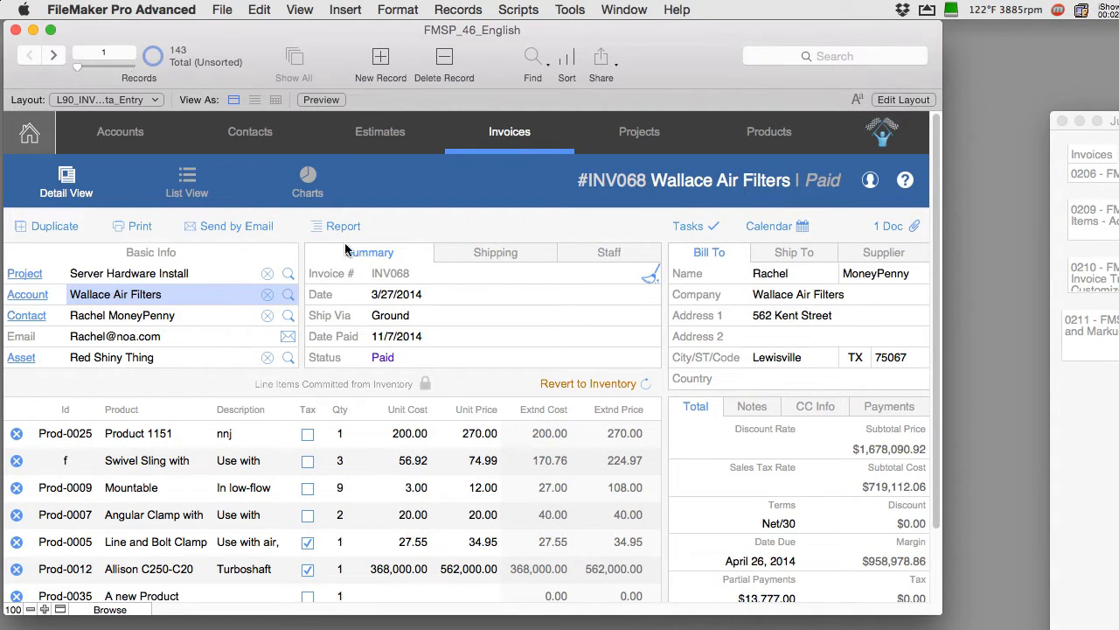
pyautogui.scroll(-3)
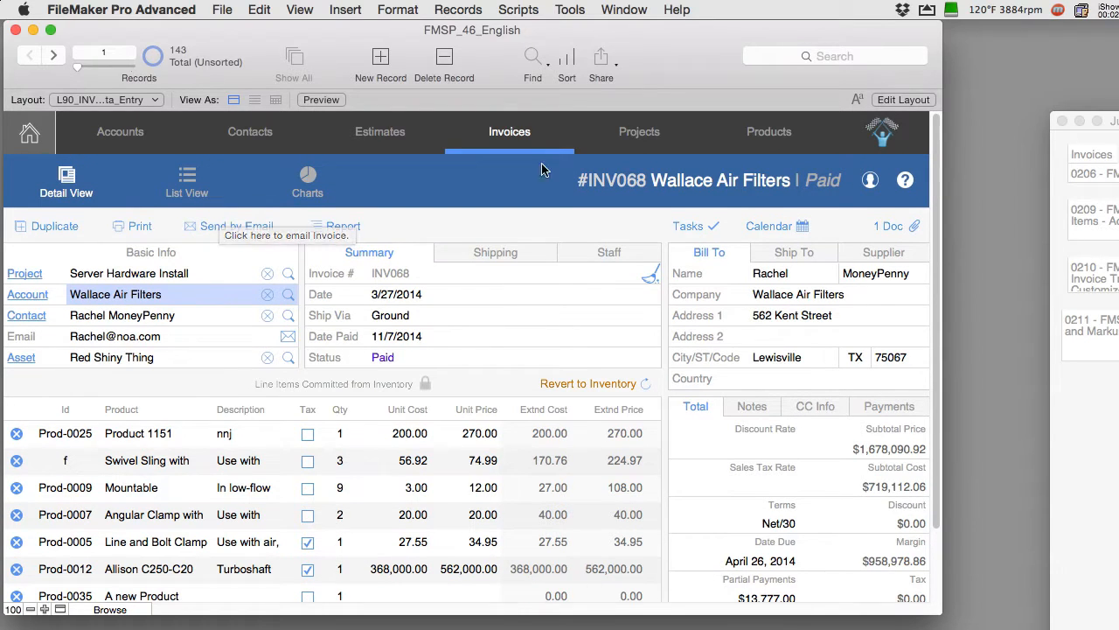
pyautogui.moveTo(256, 418)
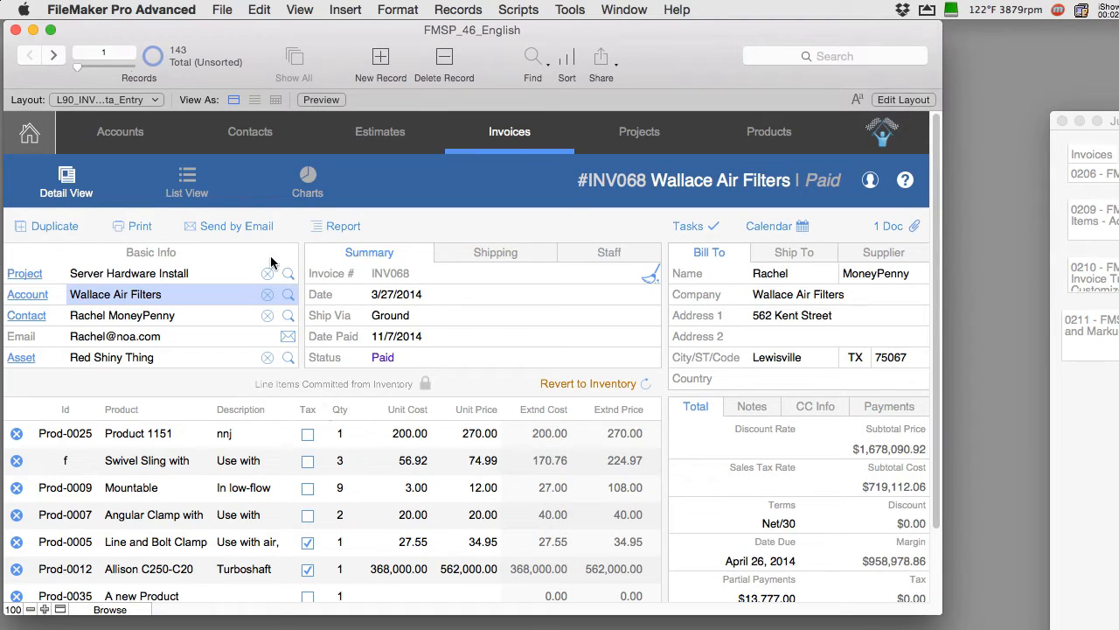
pyautogui.moveTo(229, 225)
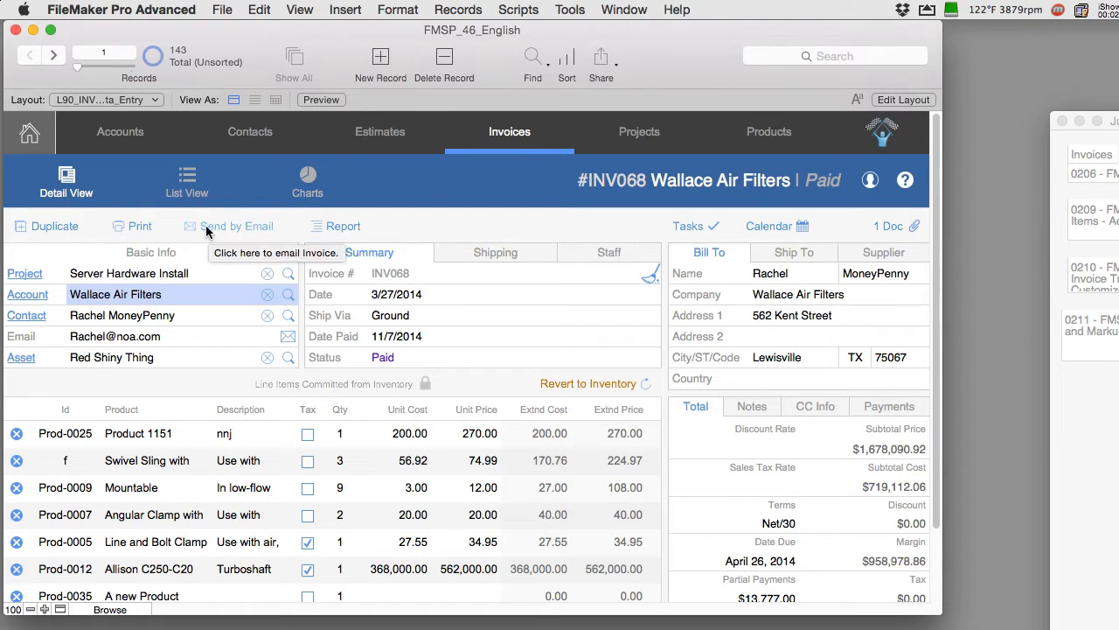
pyautogui.moveTo(258, 150)
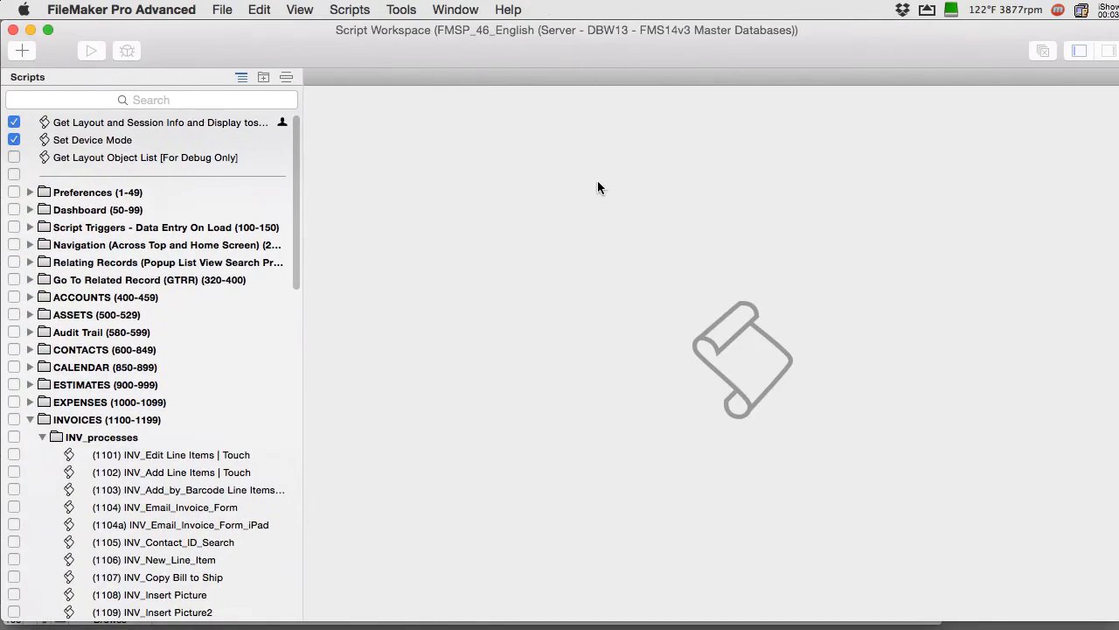
# - Open INV_Email_Invoice_Form and select its Perform Script step for Make Activity From Emailed Invoice
pyautogui.scroll(-3)
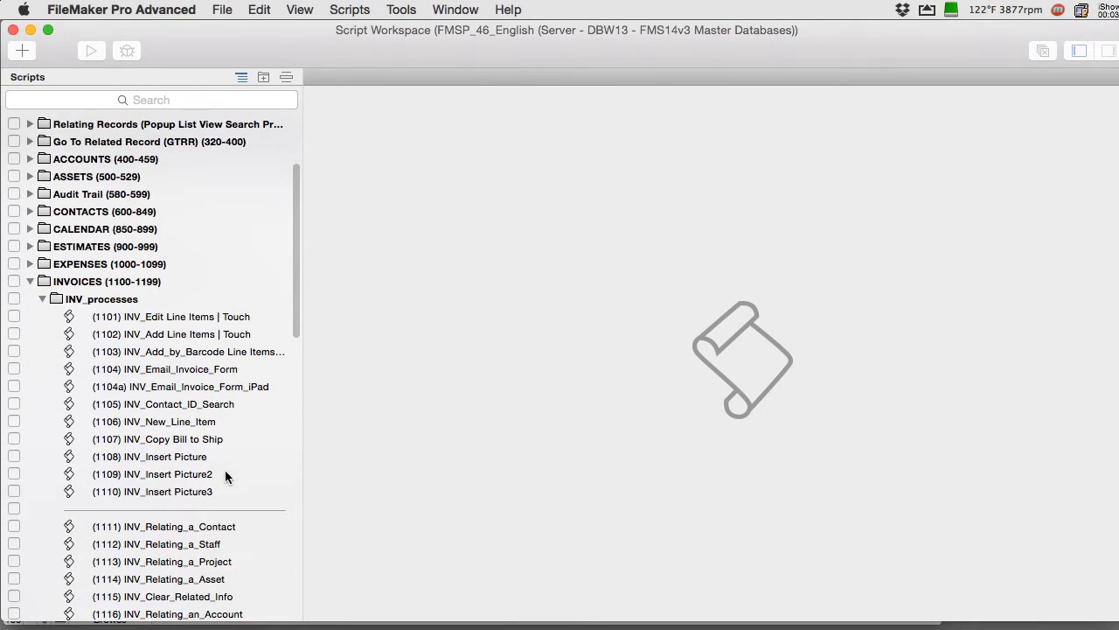
pyautogui.moveTo(171, 369)
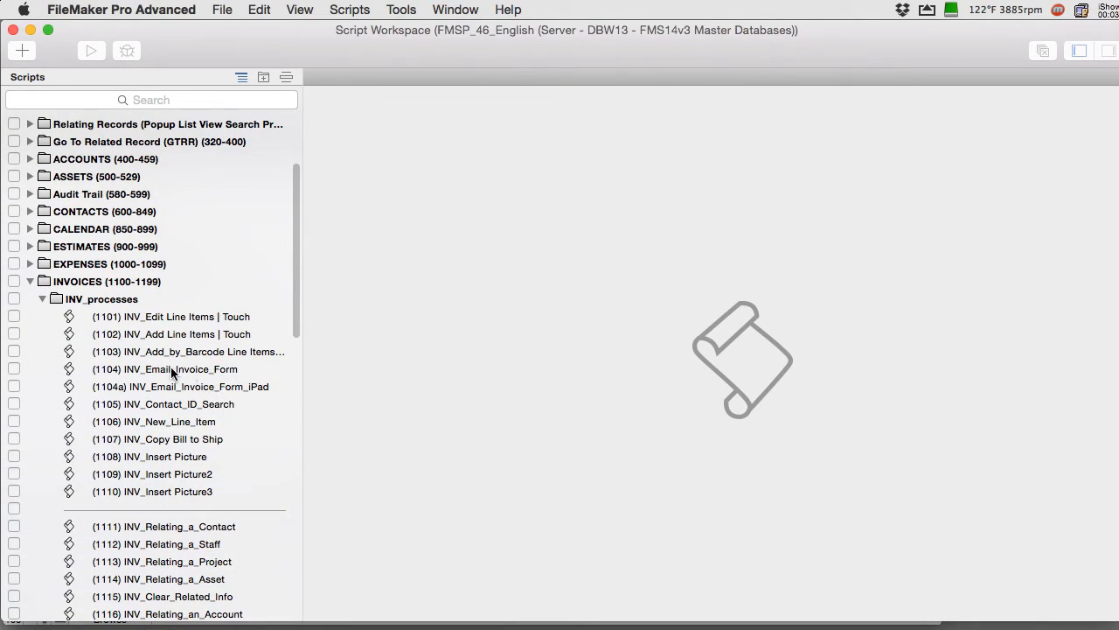
pyautogui.doubleClick(165, 368)
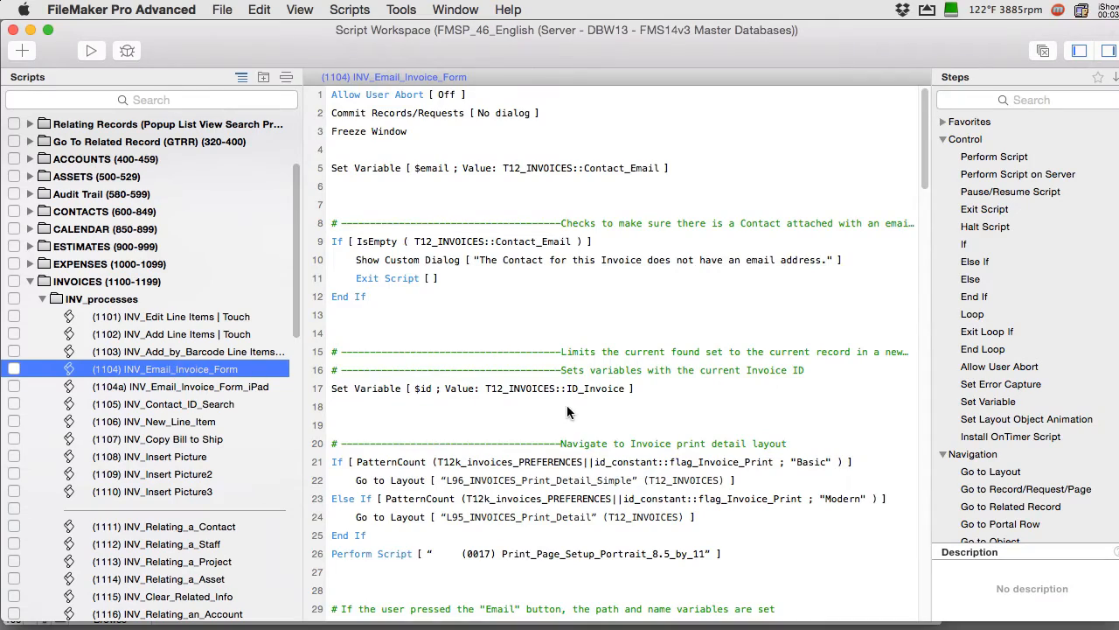
pyautogui.scroll(-3)
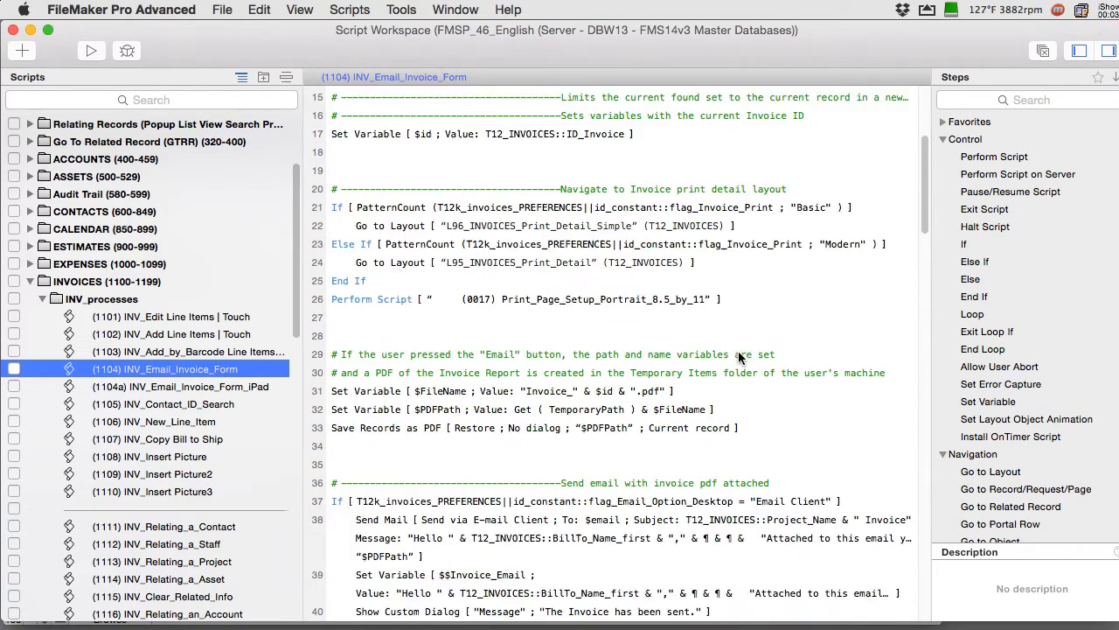
pyautogui.scroll(-3)
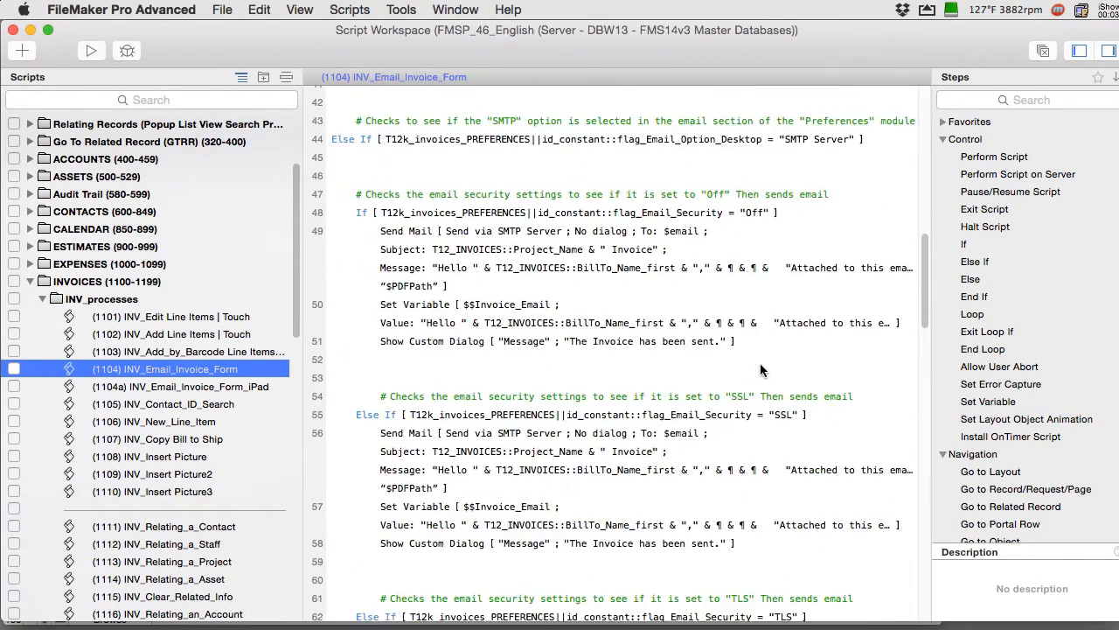
pyautogui.scroll(-3)
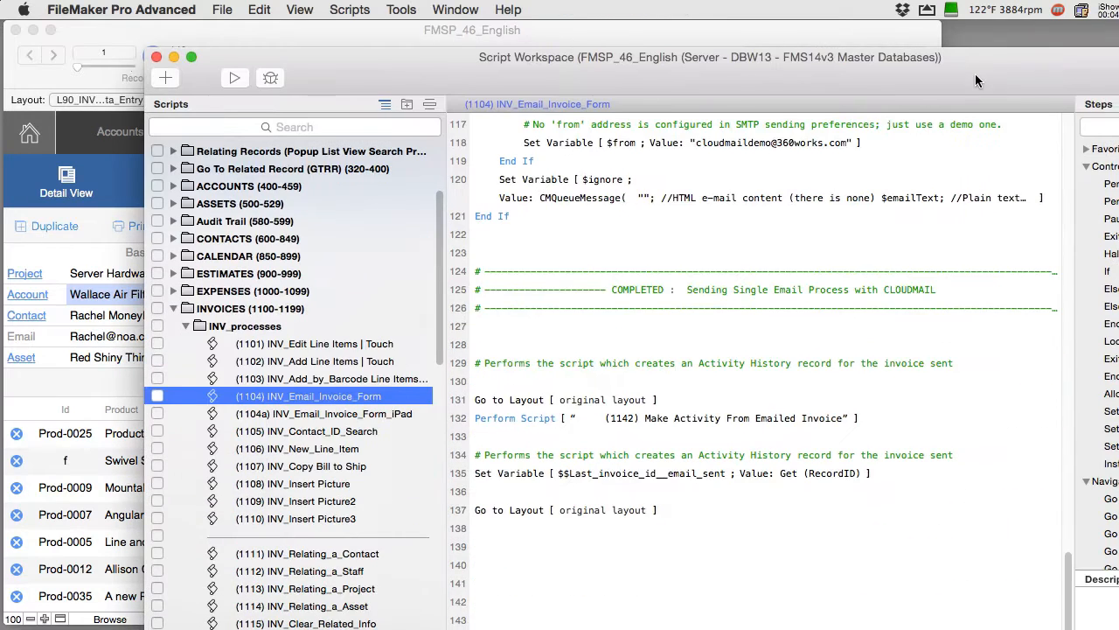
pyautogui.moveTo(522, 421)
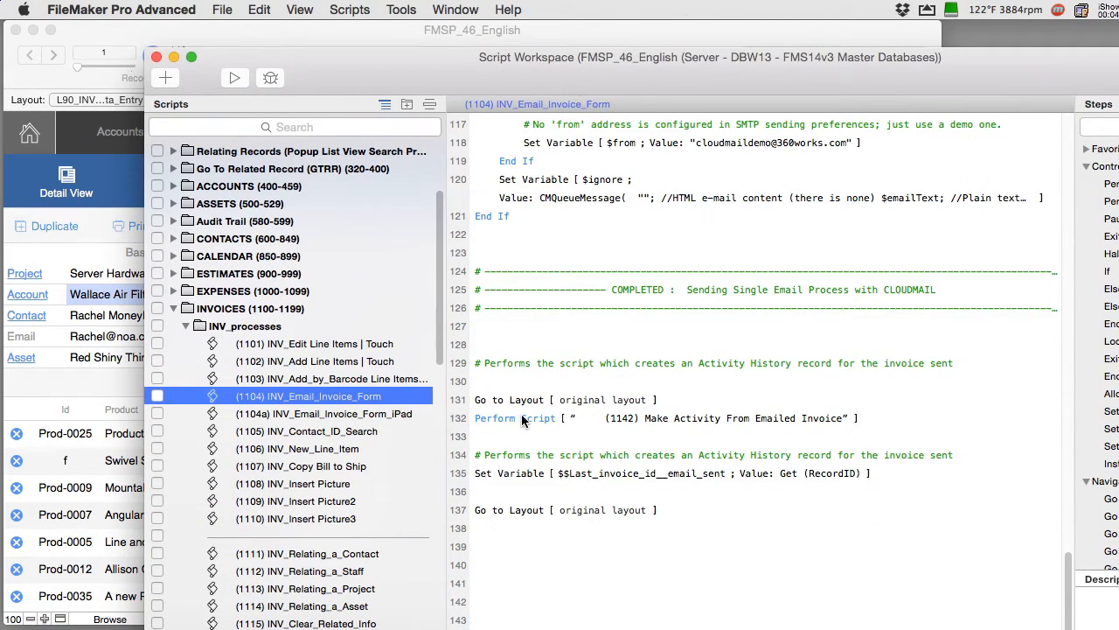
pyautogui.click(709, 418)
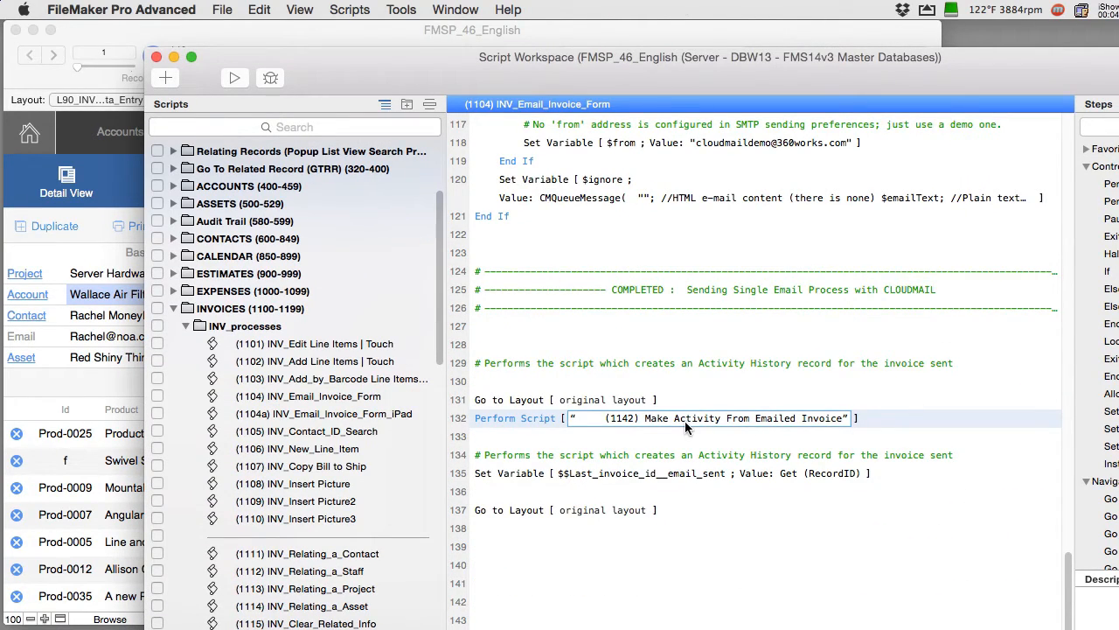
pyautogui.scroll(-3)
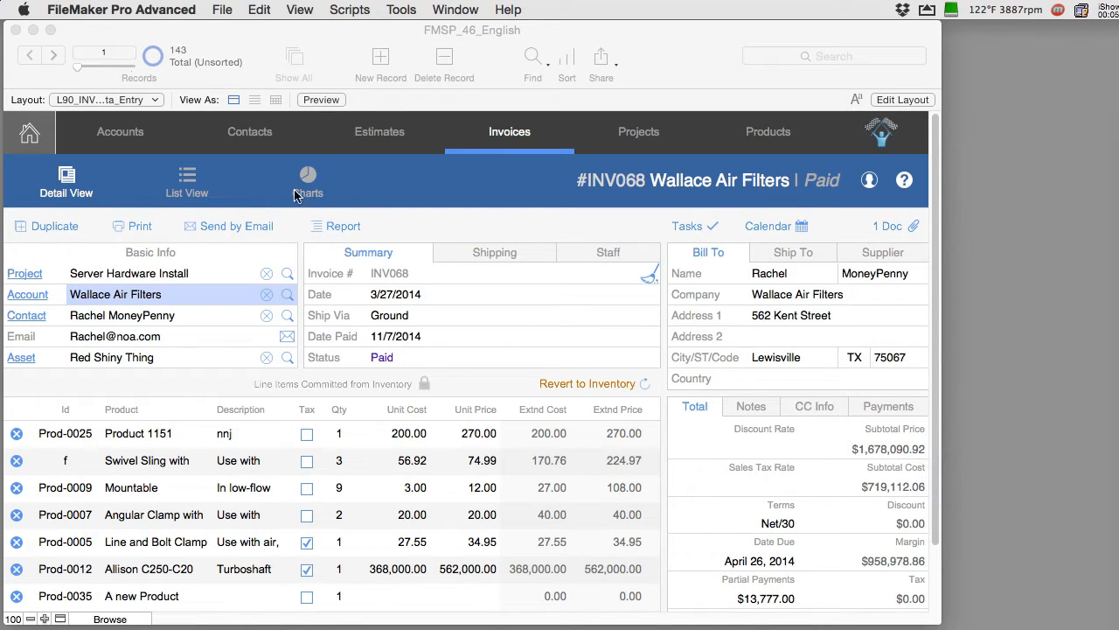
pyautogui.click(249, 131)
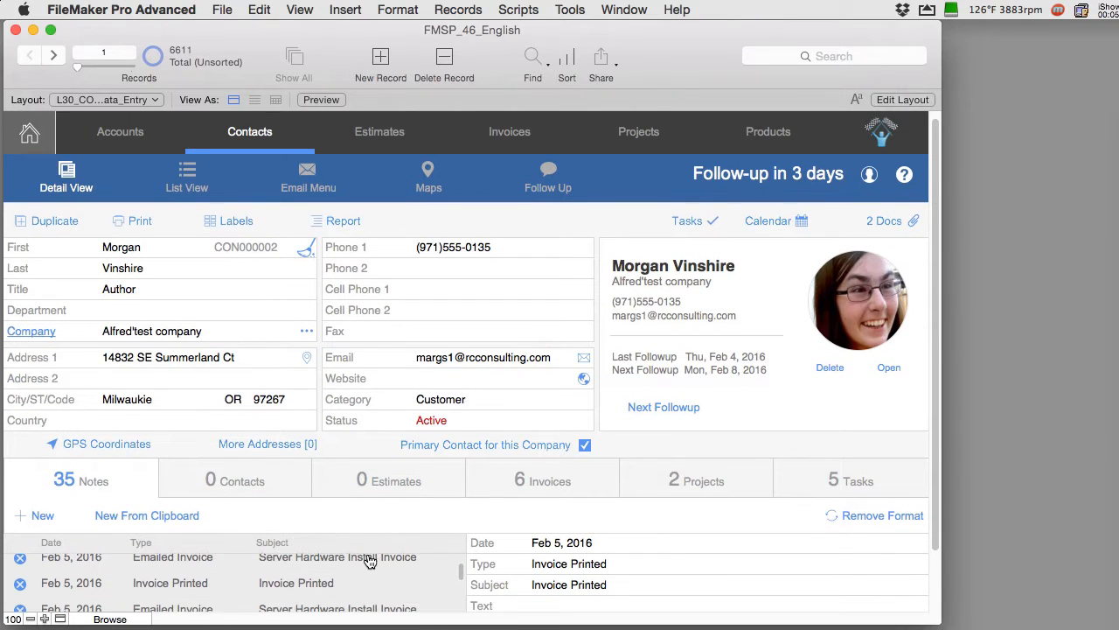
pyautogui.scroll(-3)
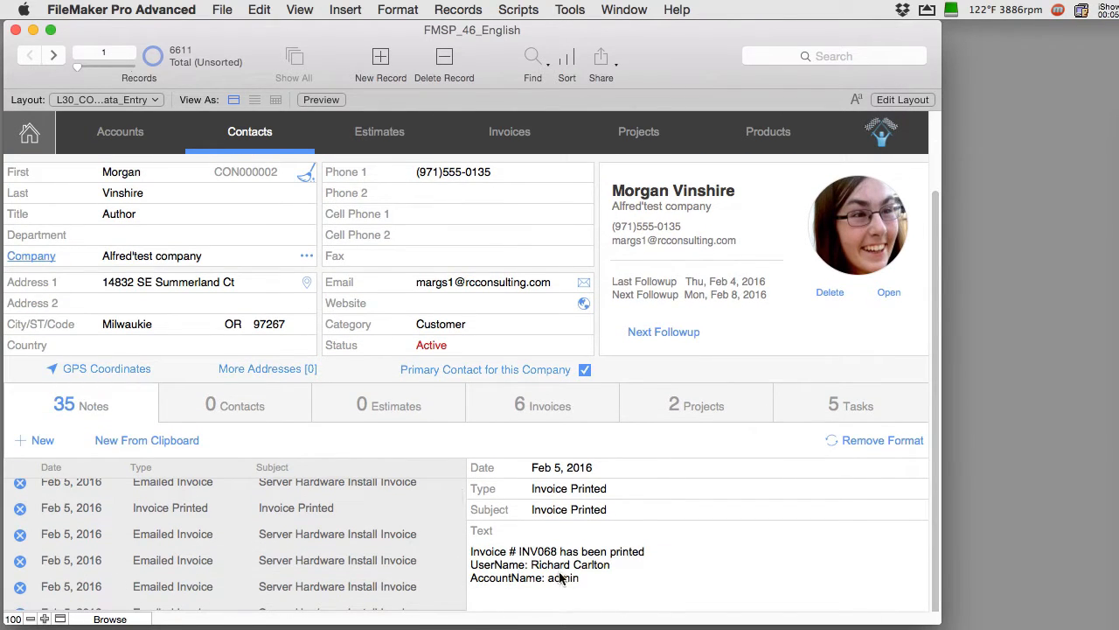
pyautogui.moveTo(577, 591)
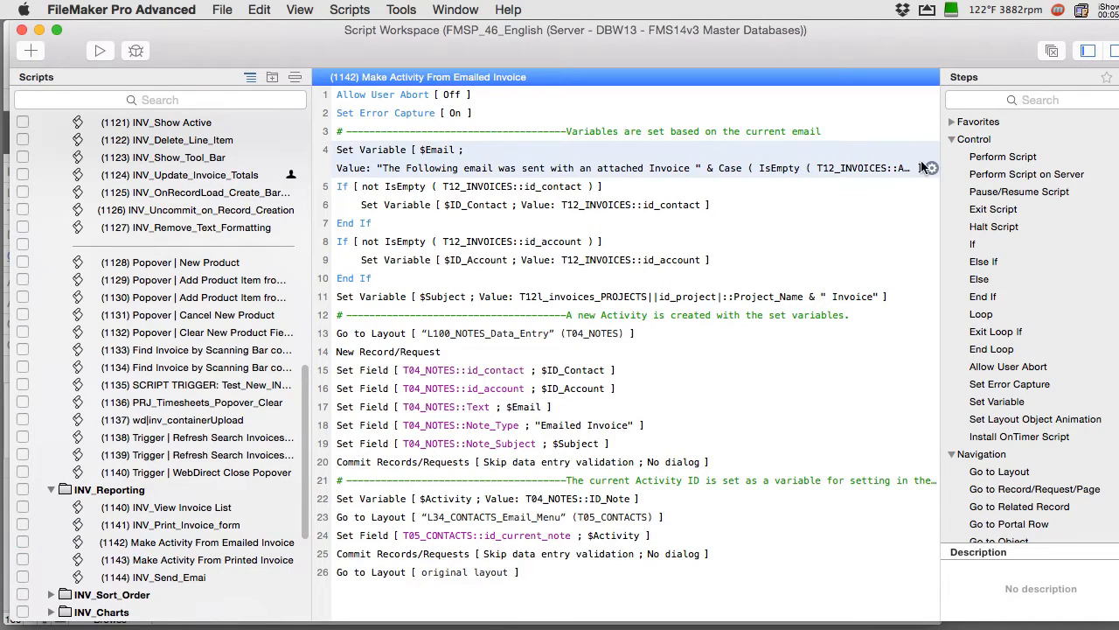
# - Edit the Set Variable [$Email] step and open its value calculation via Specify
pyautogui.doubleClick(398, 149)
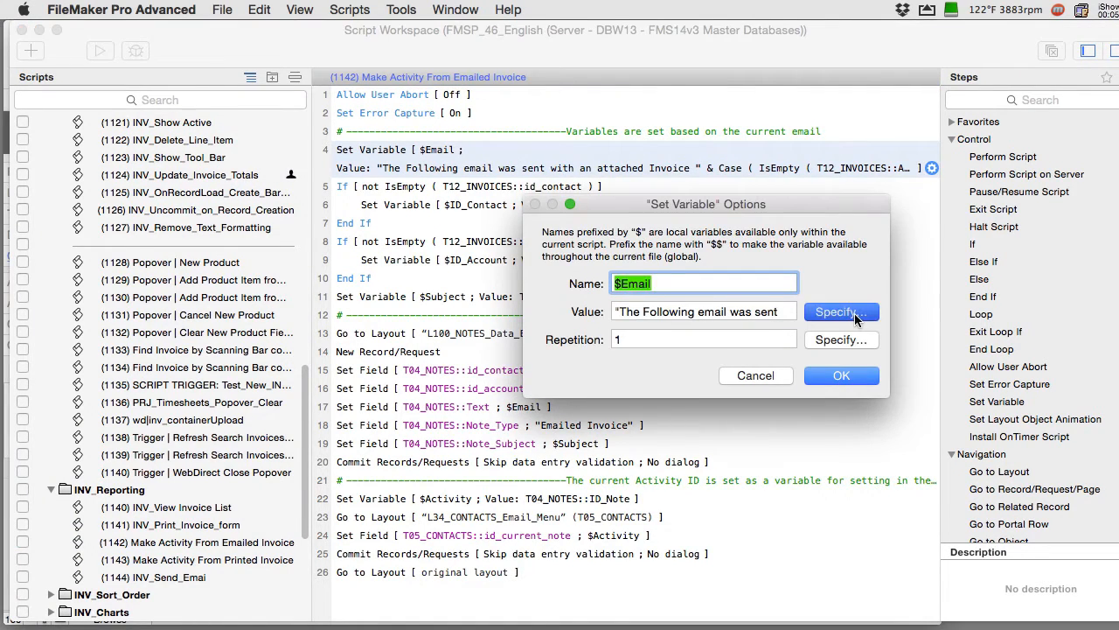
pyautogui.click(835, 313)
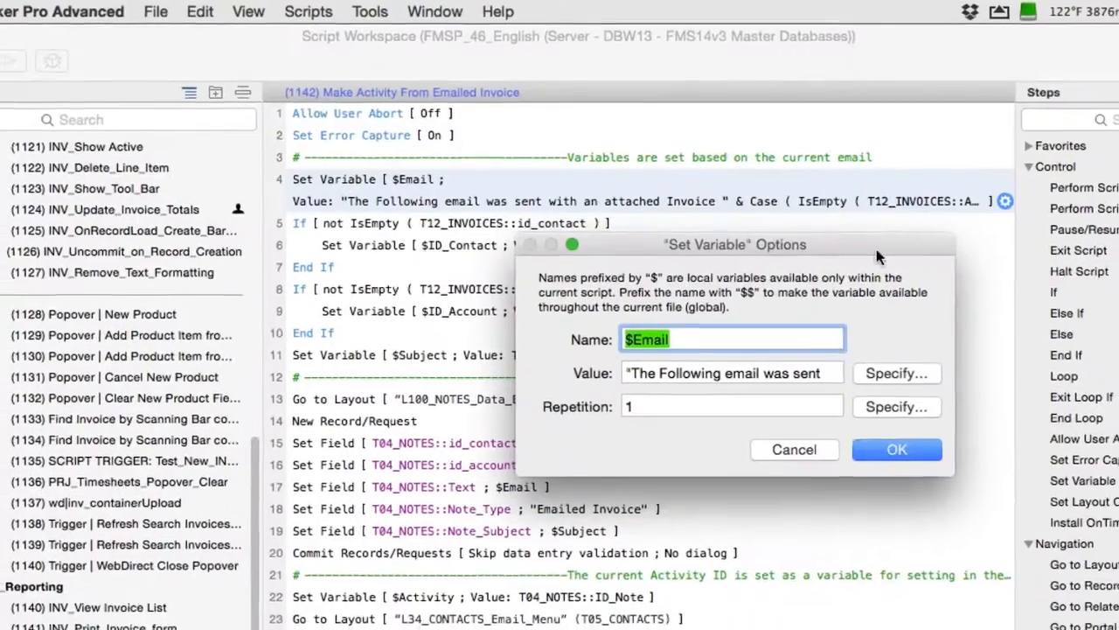
pyautogui.click(896, 449)
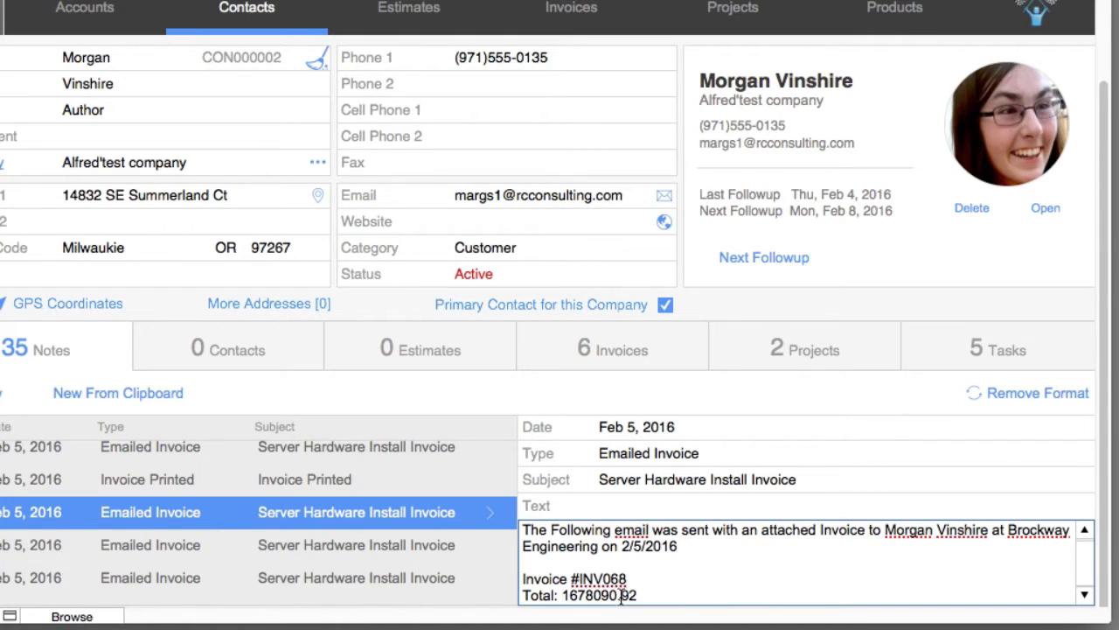
pyautogui.doubleClick(625, 595)
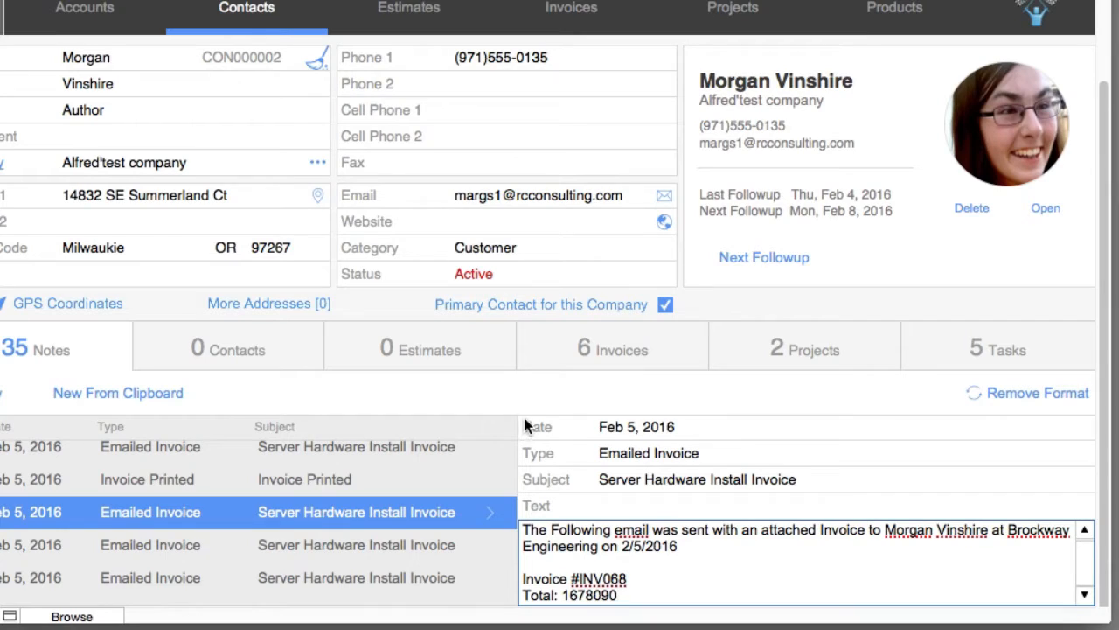
pyautogui.doubleClick(569, 595)
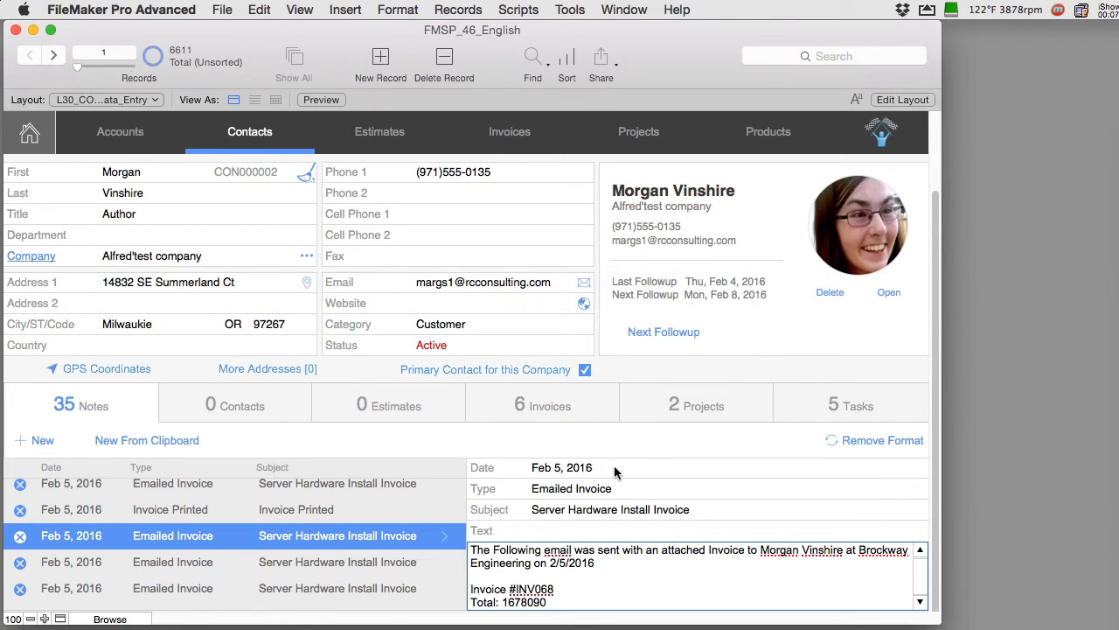
# - Check the note field's Inspector Data settings, then exit Layout mode to the contact record
pyautogui.click(902, 99)
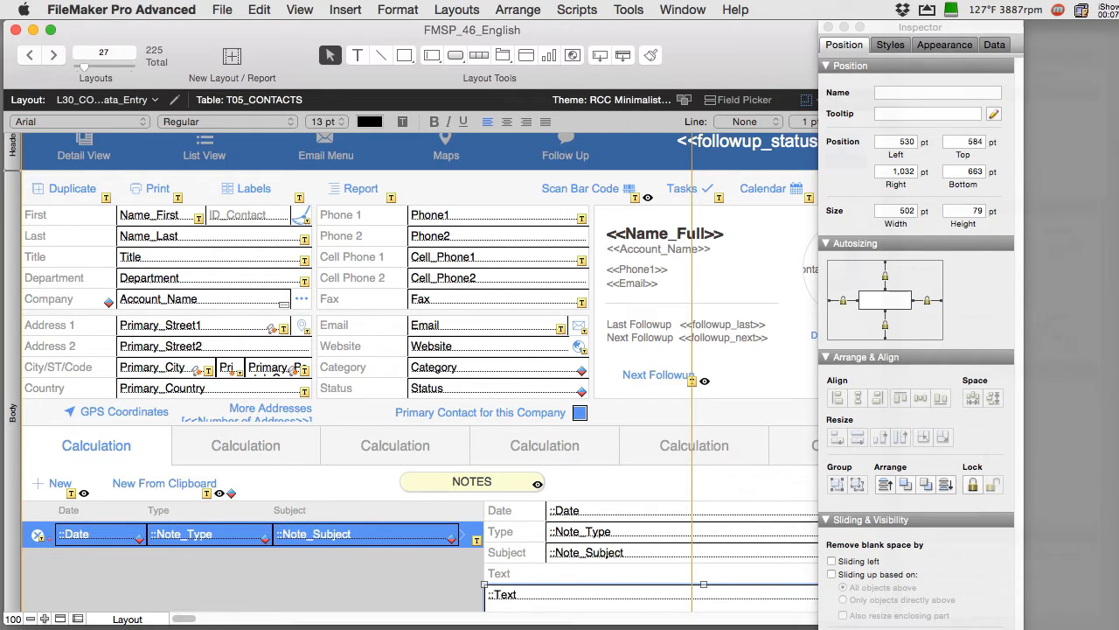
pyautogui.click(1078, 55)
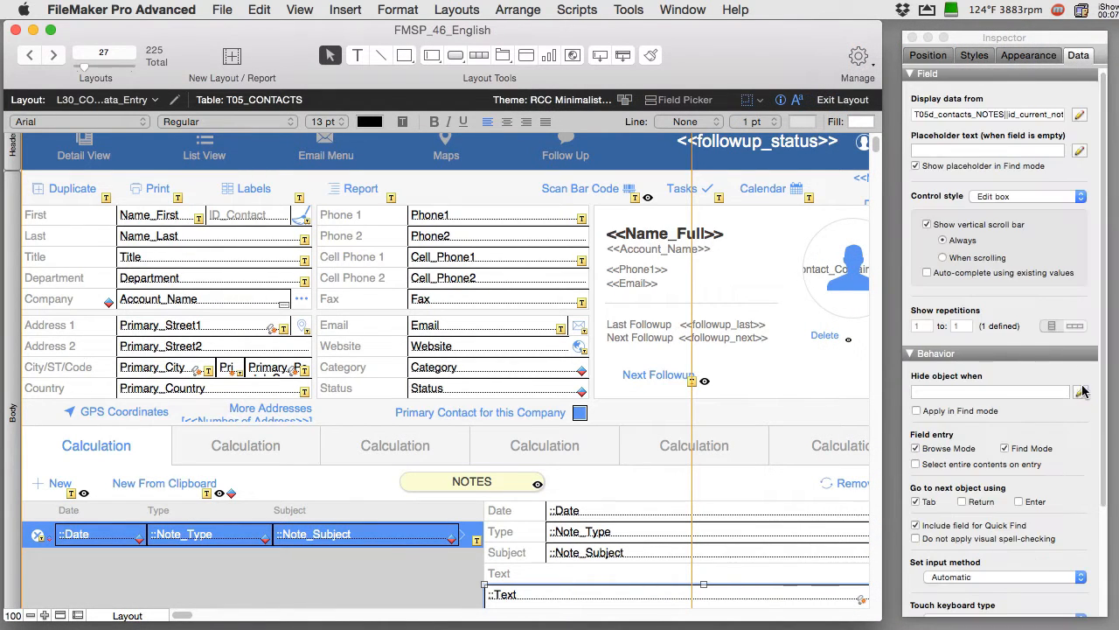
pyautogui.scroll(-3)
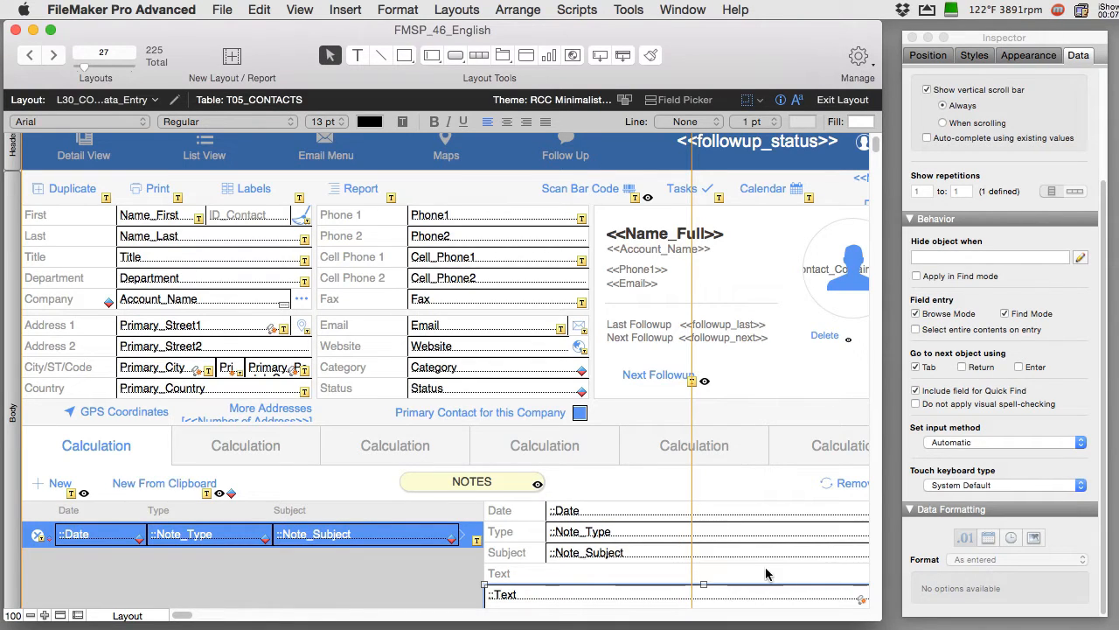
pyautogui.moveTo(651, 599)
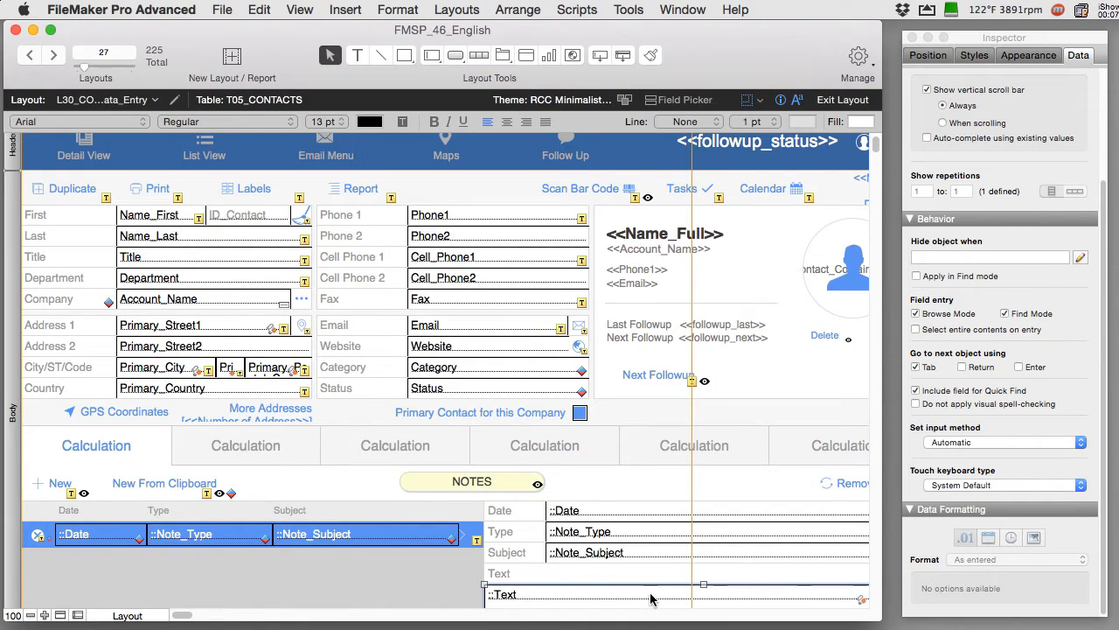
pyautogui.click(842, 99)
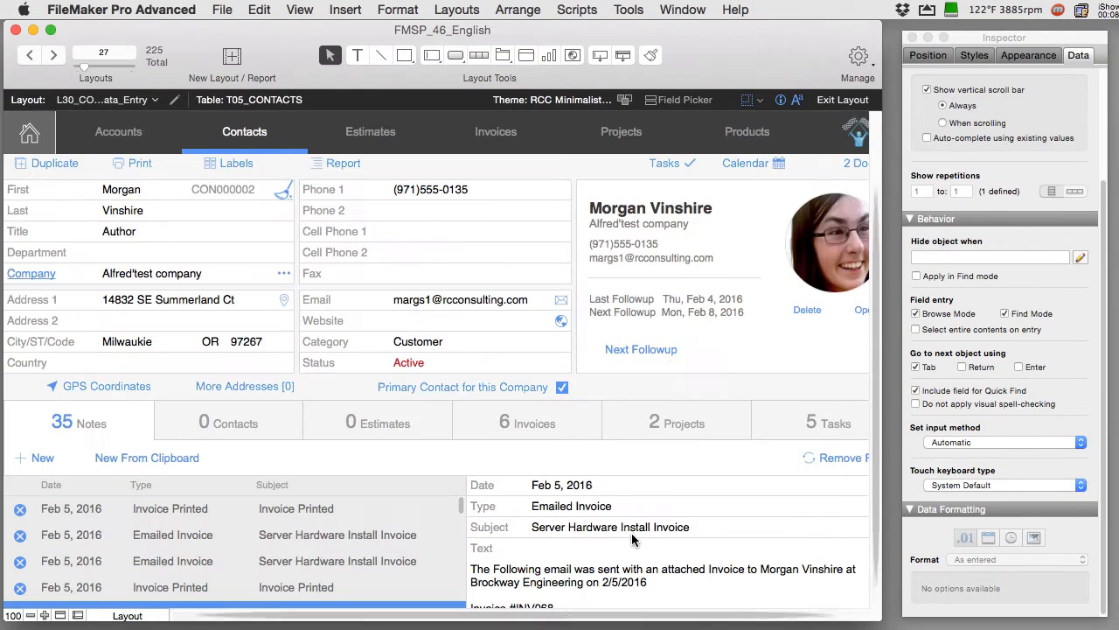
pyautogui.click(842, 99)
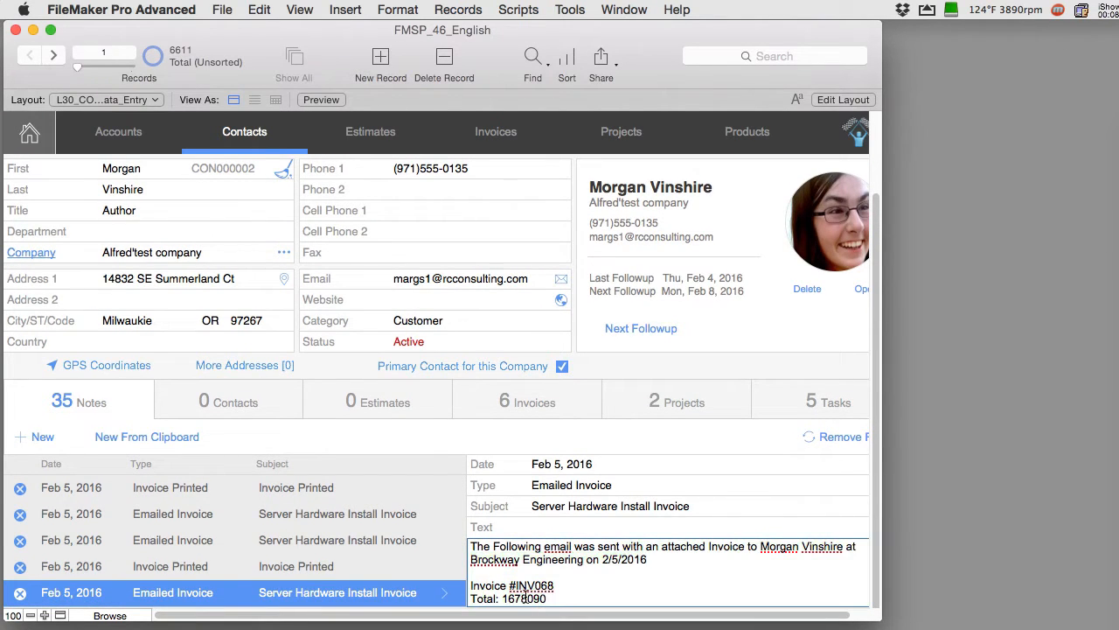
# - Select the unformatted invoice total in the emailed invoice note
pyautogui.doubleClick(522, 598)
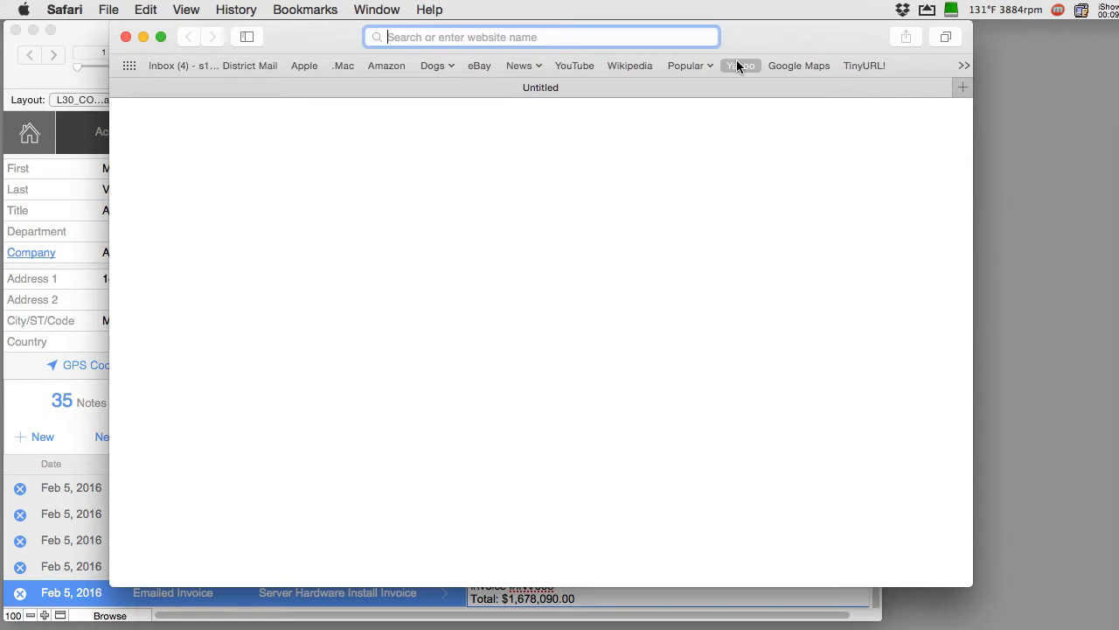
# - Search Google for 'brian dunning custom functions' from Safari's address bar
pyautogui.write('brian')
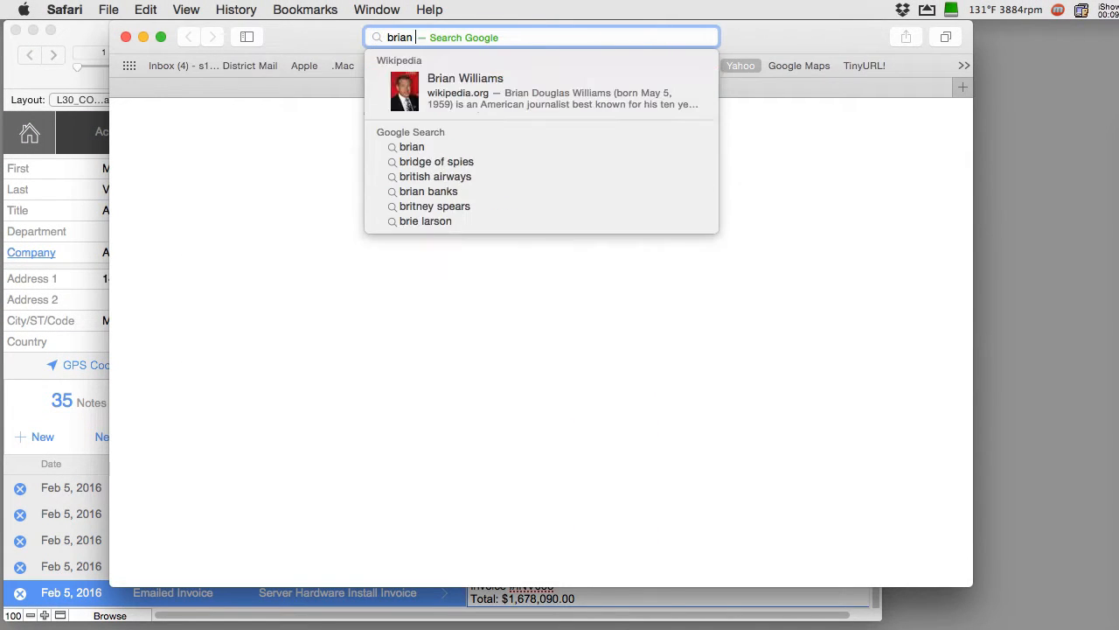
pyautogui.write('dunning custom')
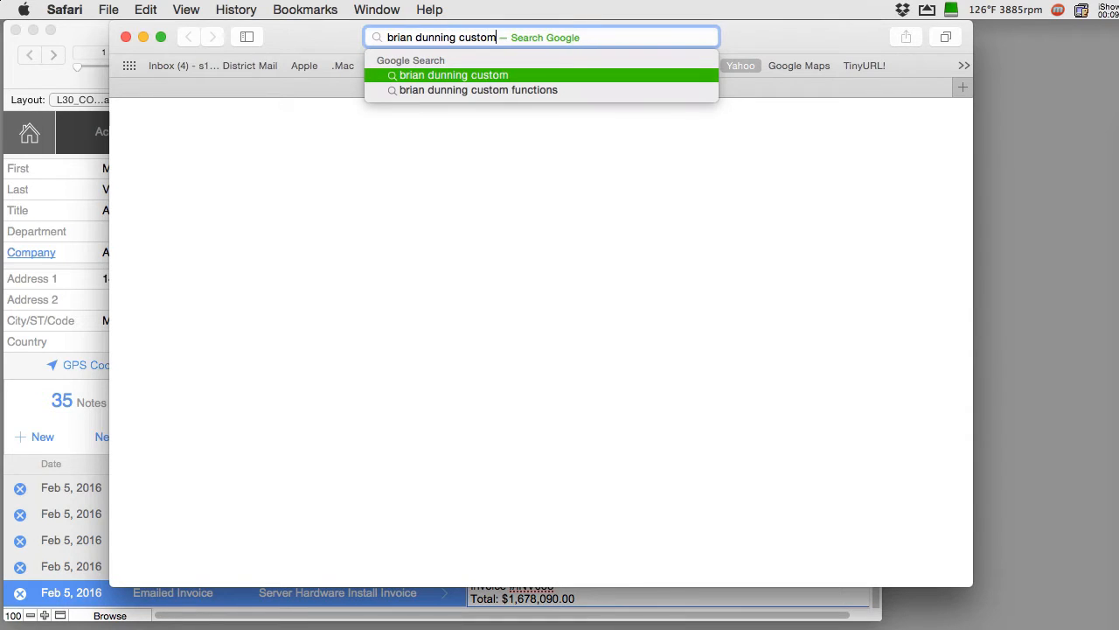
pyautogui.write('fun')
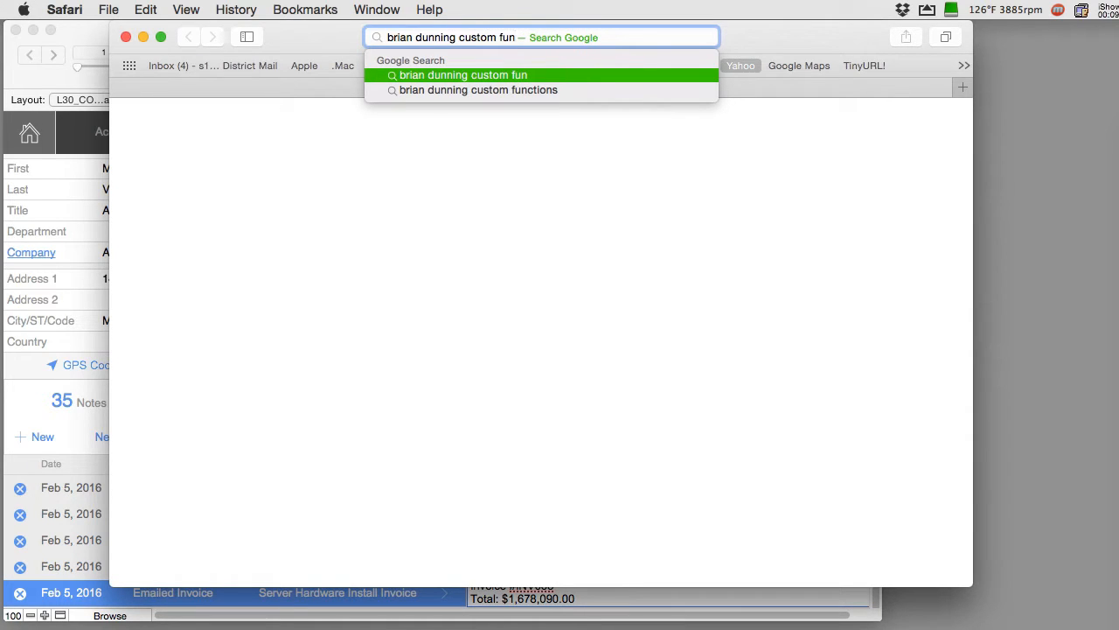
pyautogui.click(479, 90)
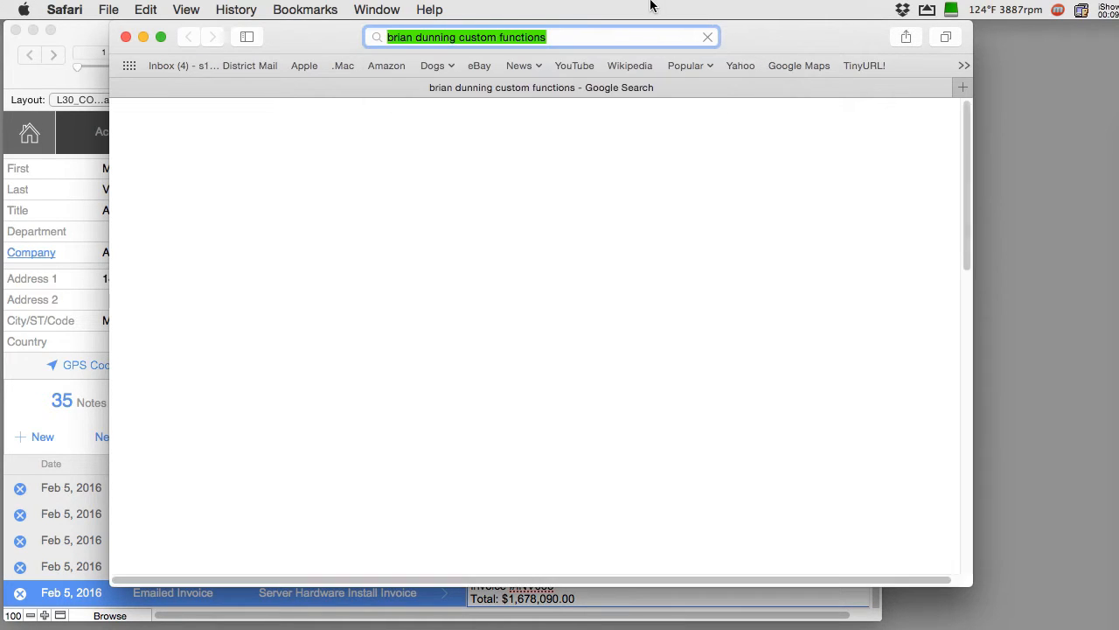
pyautogui.press('Return')
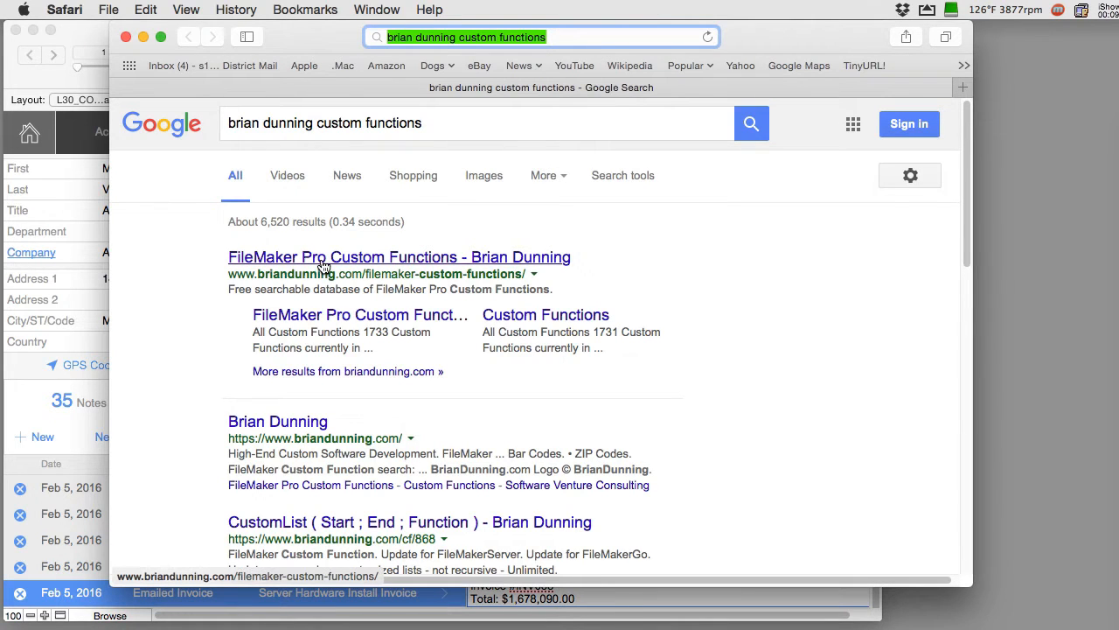
# - Open Brian Dunning's custom functions site, search 'currency', and scroll the 18 results
pyautogui.click(399, 256)
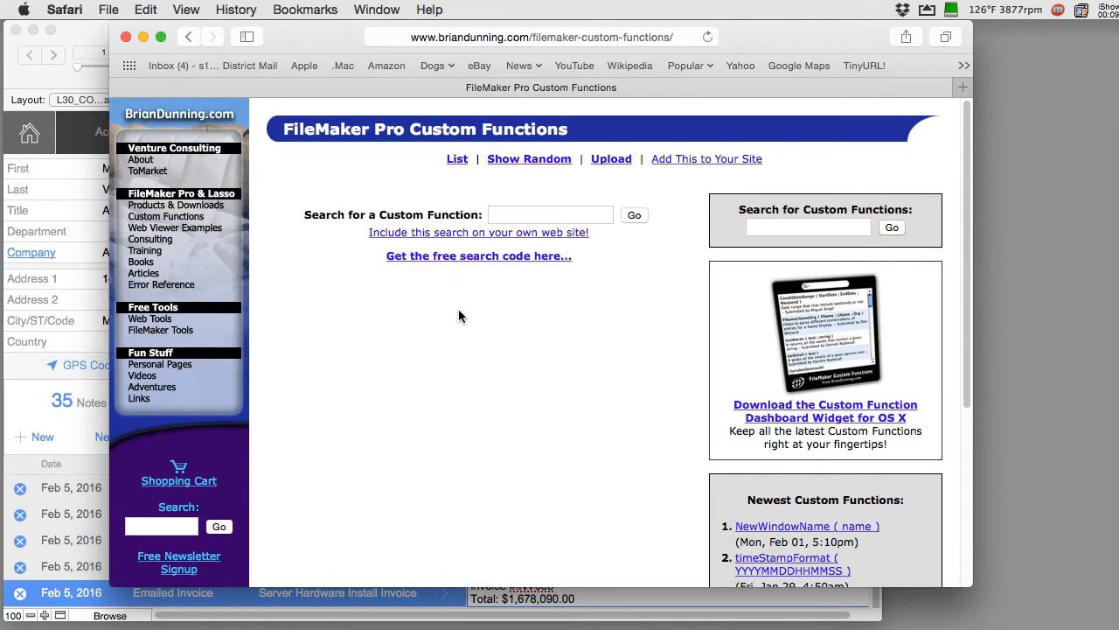
pyautogui.moveTo(536, 310)
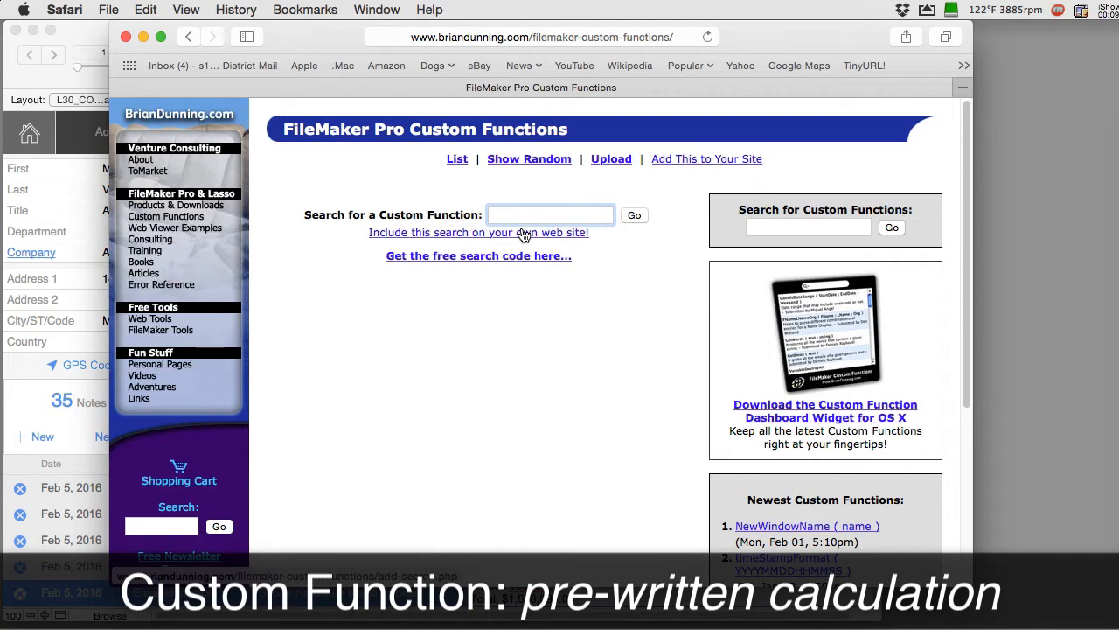
pyautogui.write('cur')
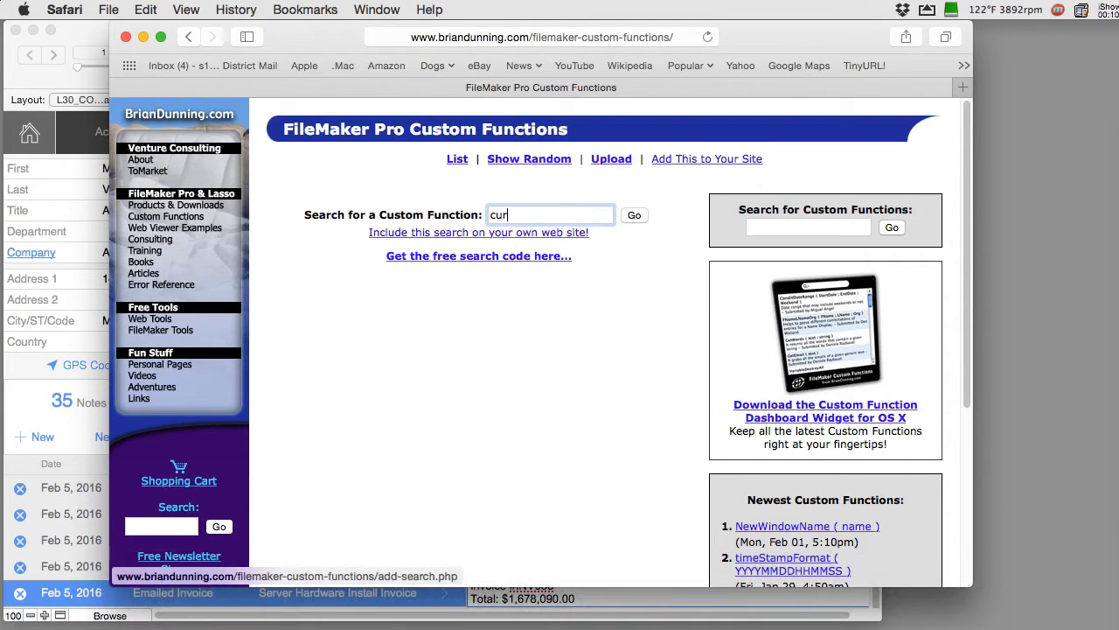
pyautogui.write('rency')
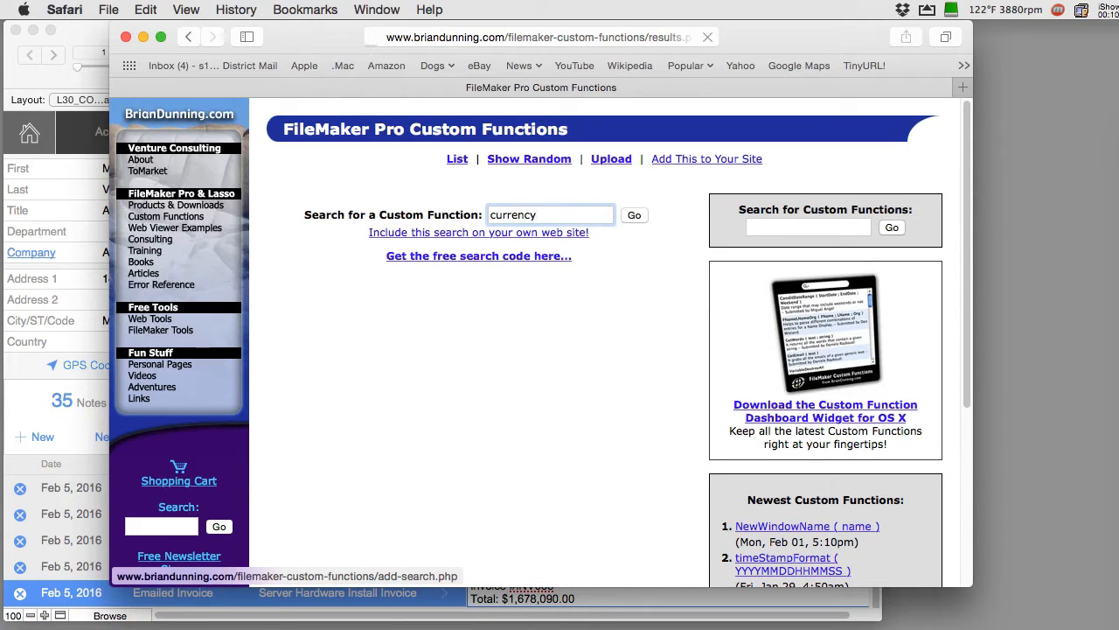
pyautogui.click(634, 215)
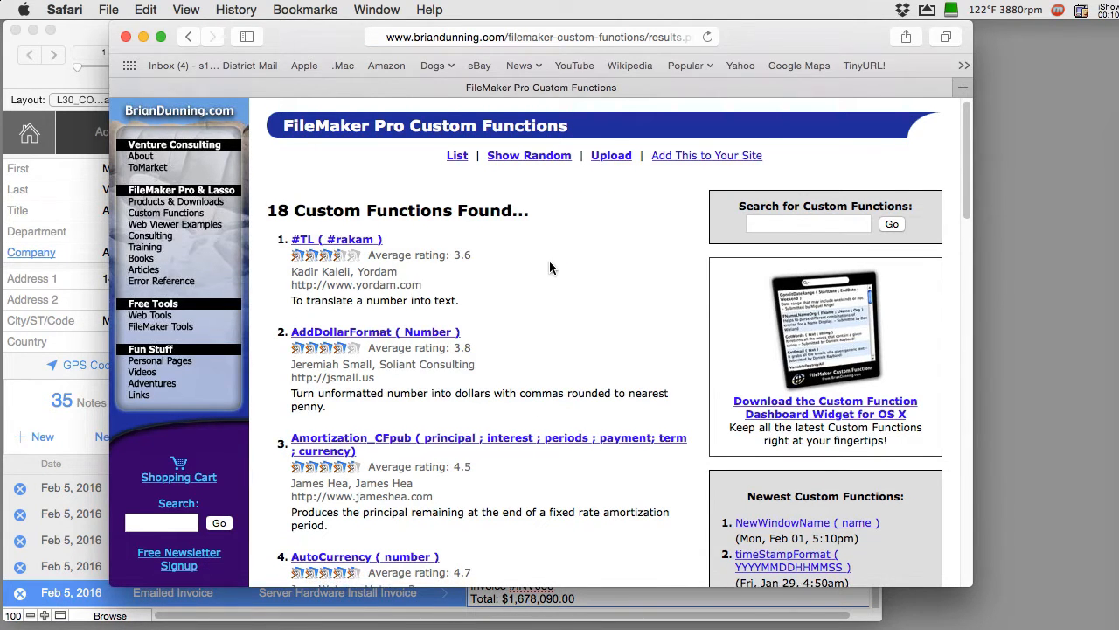
pyautogui.scroll(-3)
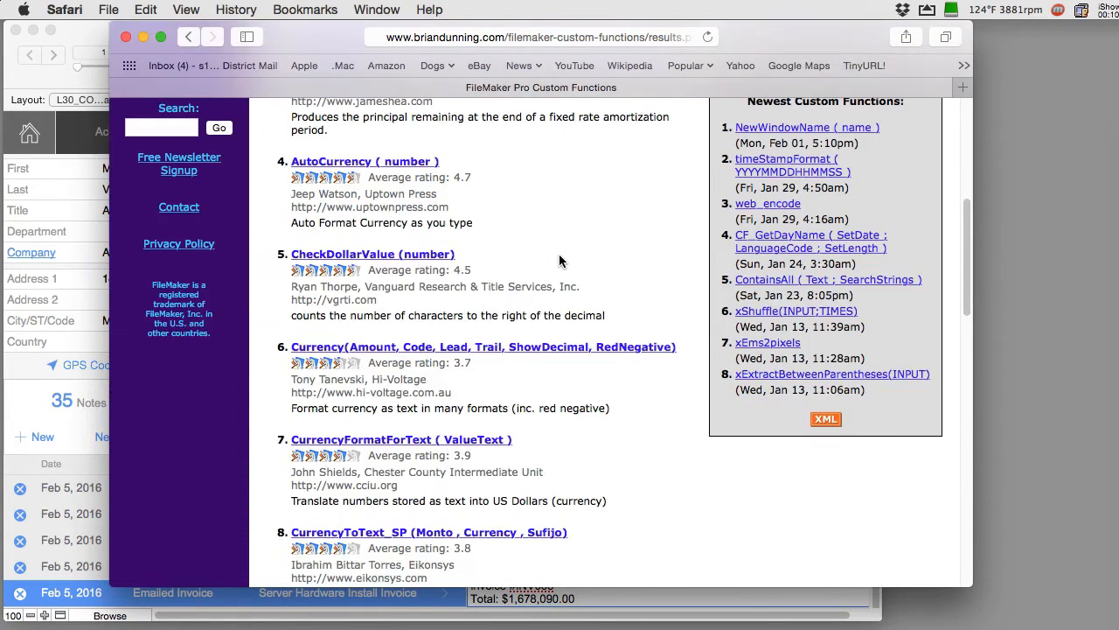
pyautogui.scroll(-3)
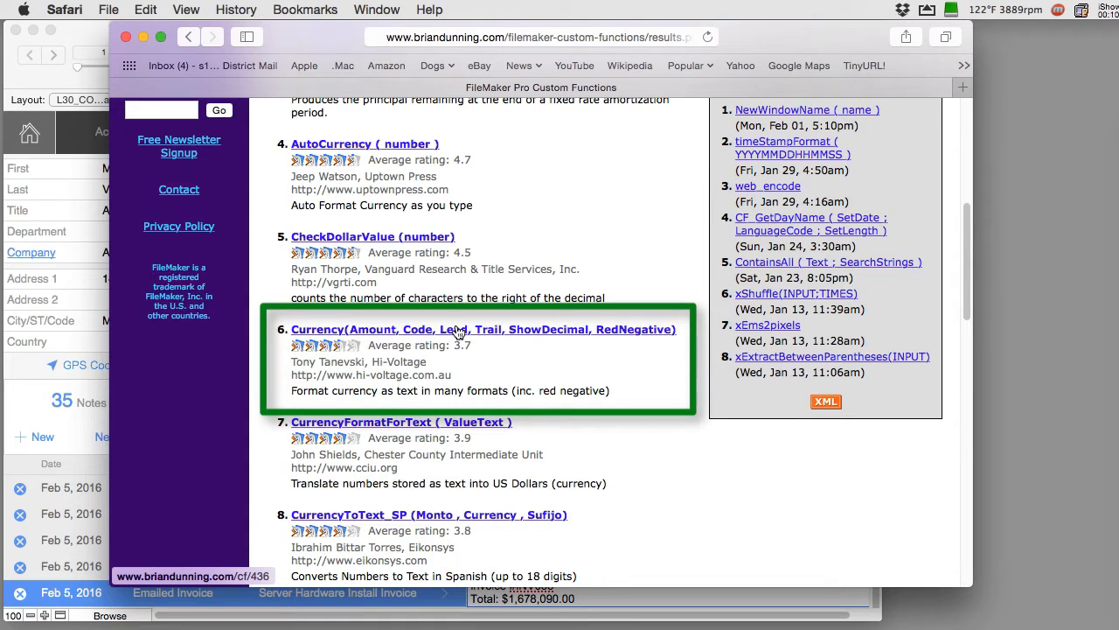
pyautogui.moveTo(409, 372)
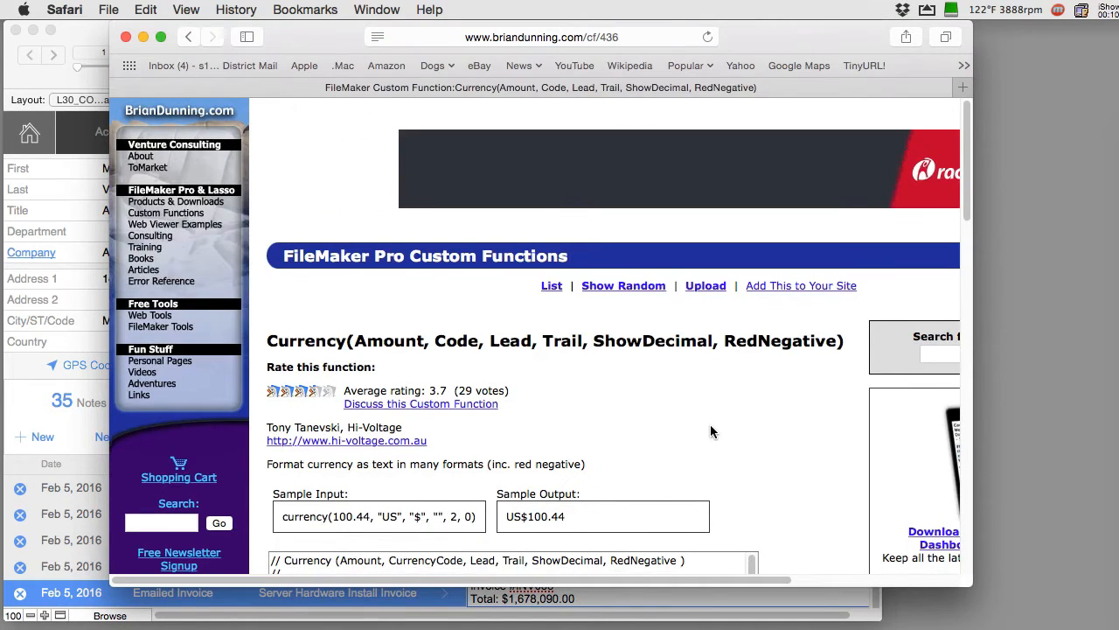
# - Scroll through the Currency custom function's code and discussion
pyautogui.scroll(-3)
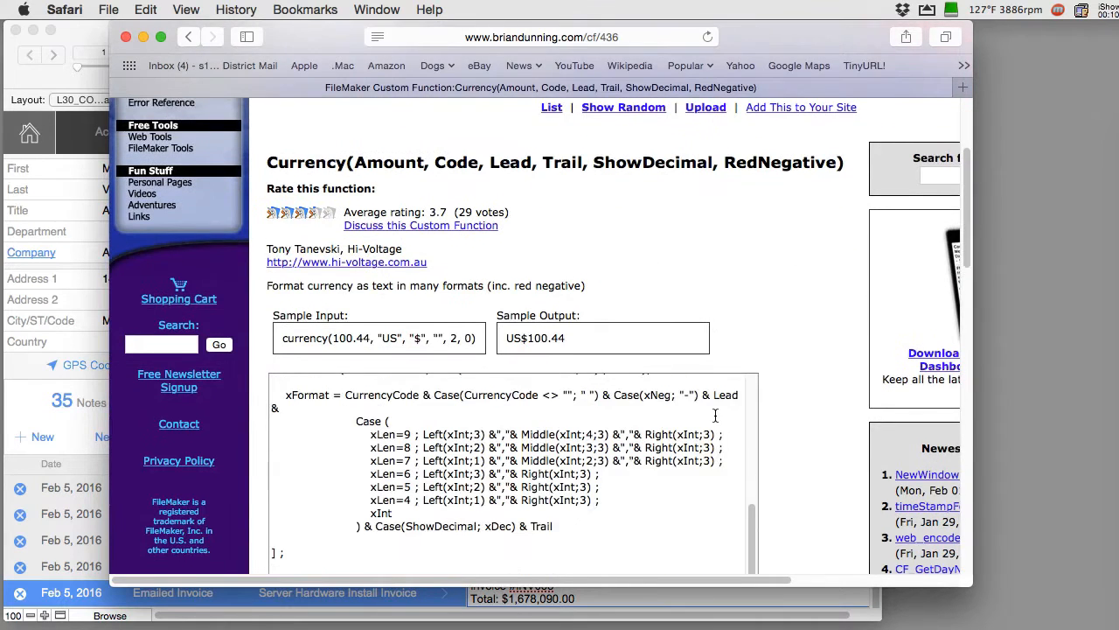
pyautogui.scroll(-3)
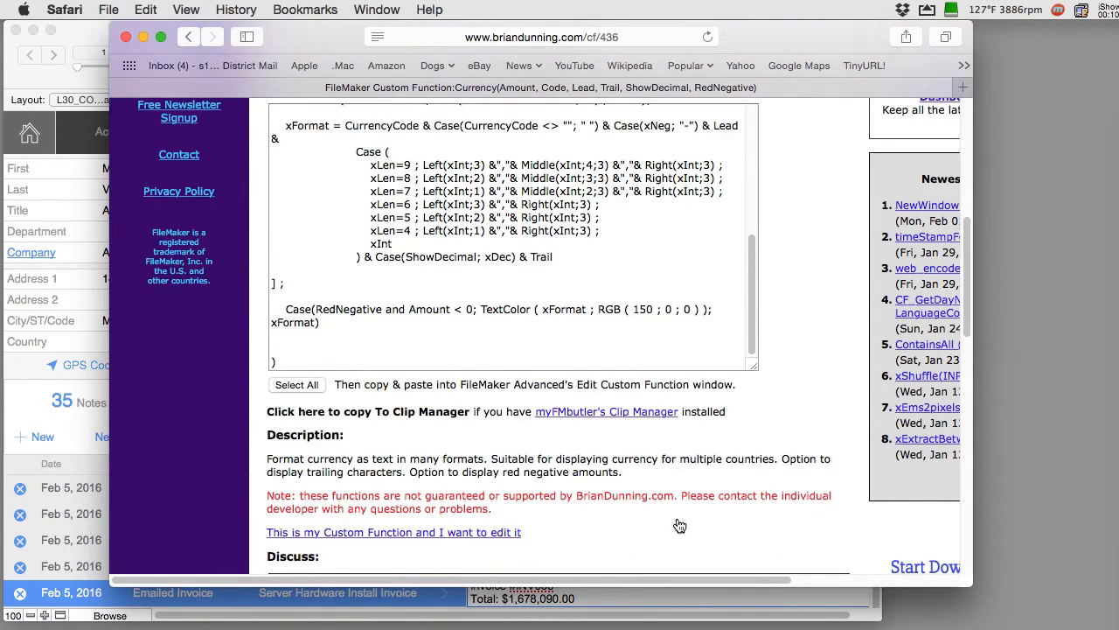
pyautogui.scroll(-3)
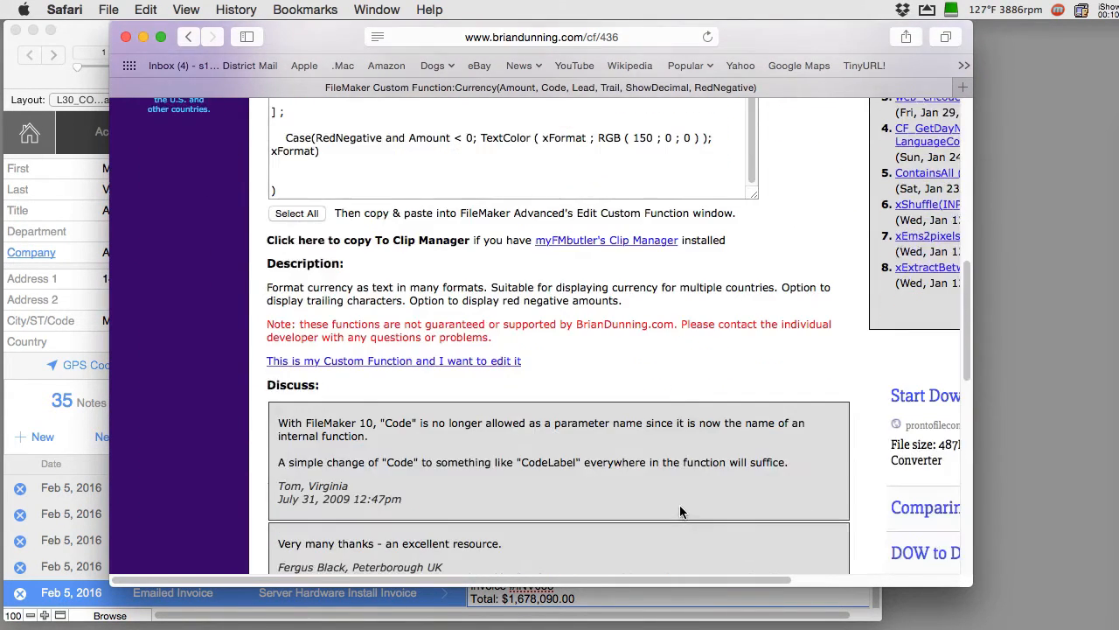
pyautogui.scroll(3)
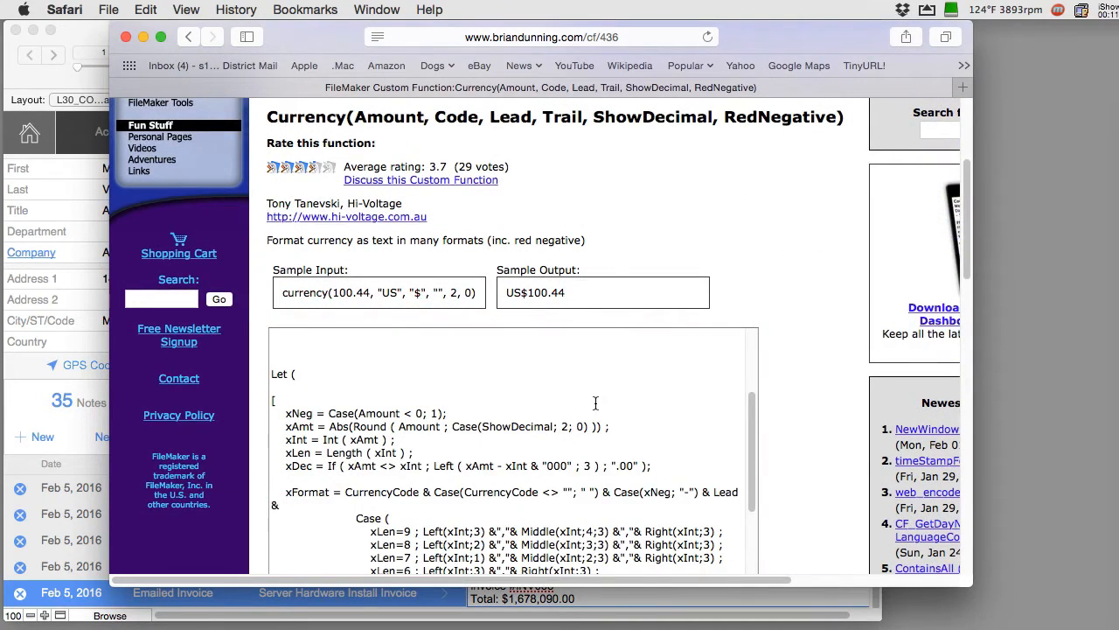
pyautogui.scroll(3)
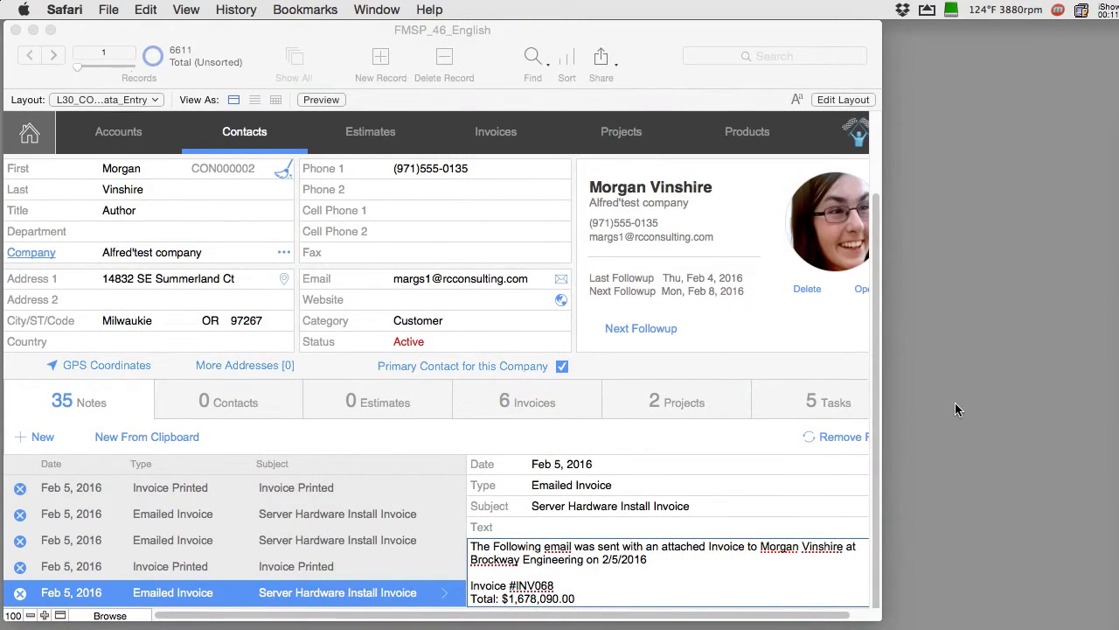
pyautogui.moveTo(492, 226)
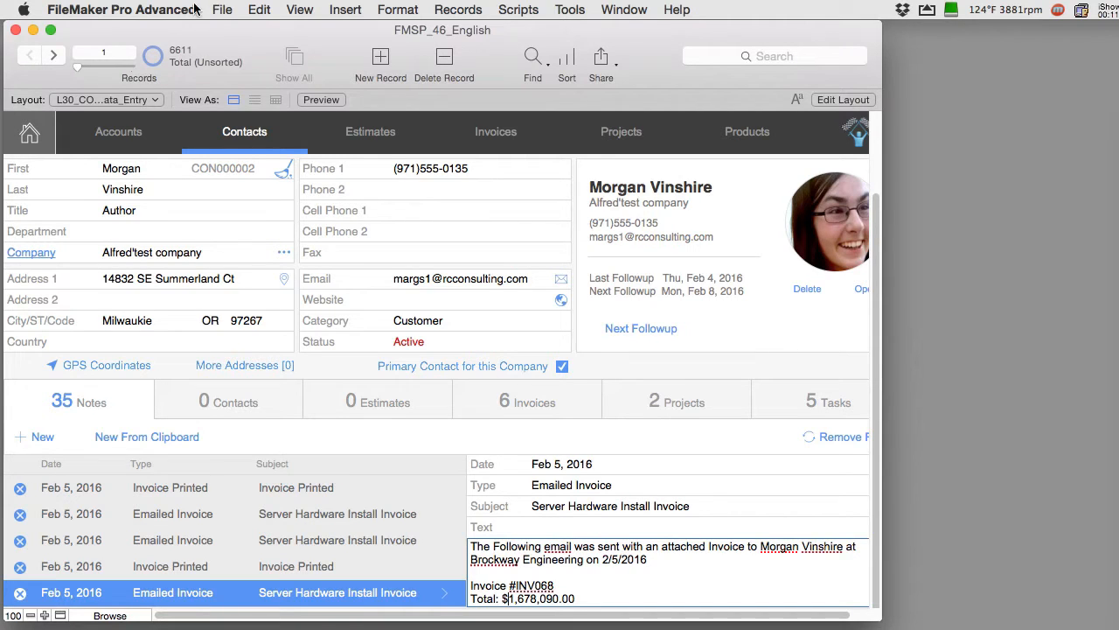
# - Confirm FileMaker Pro Advanced version 14.0.3 in About, then open the File menu
pyautogui.click(121, 10)
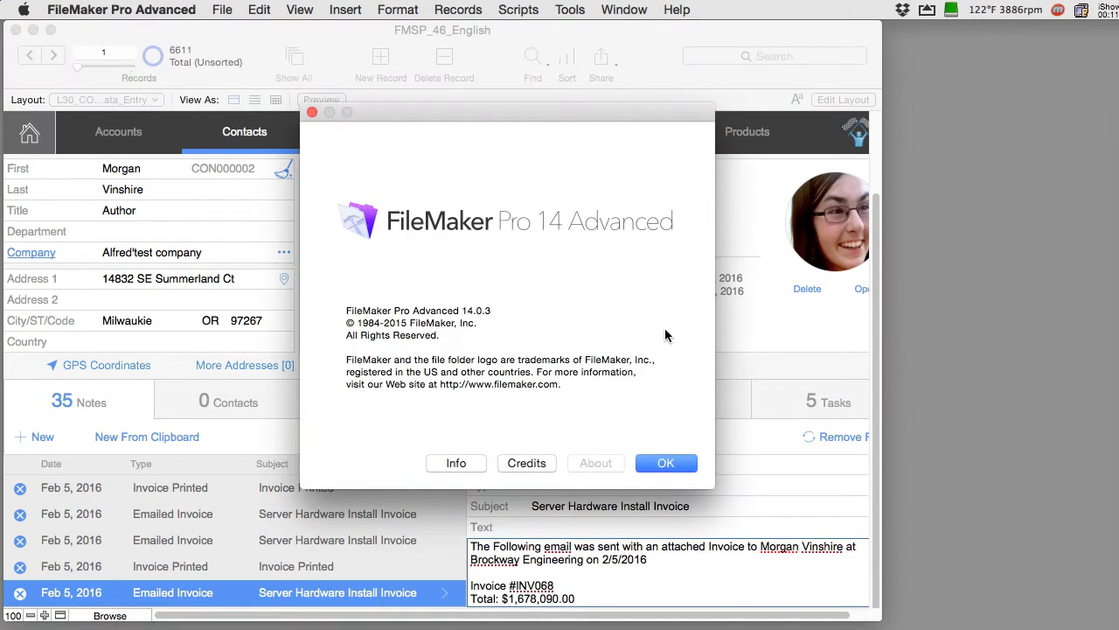
pyautogui.click(665, 462)
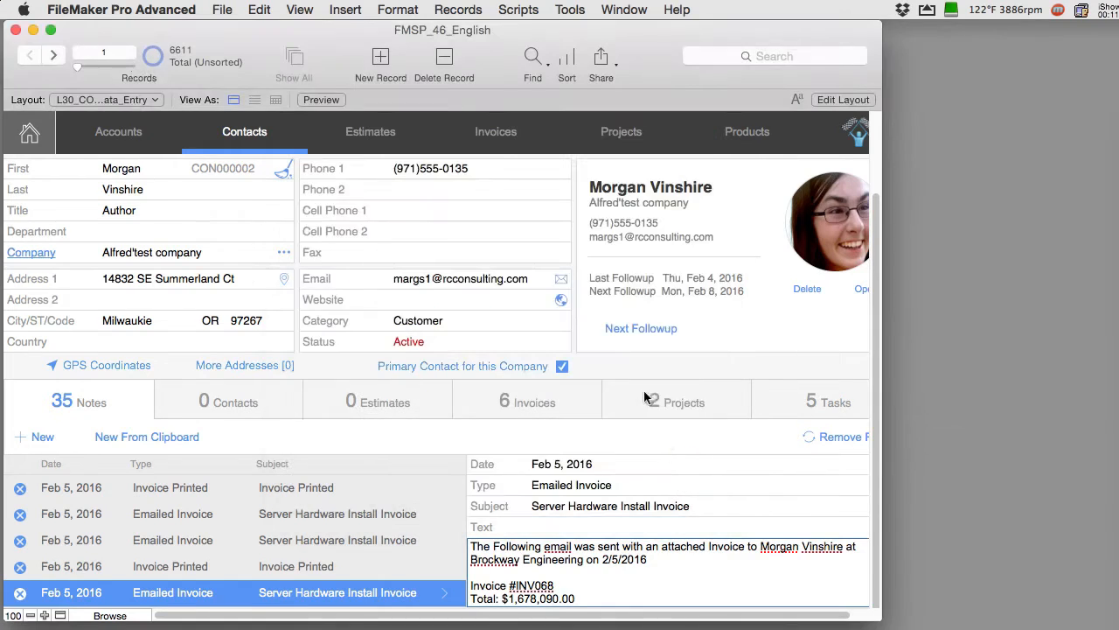
pyautogui.click(222, 10)
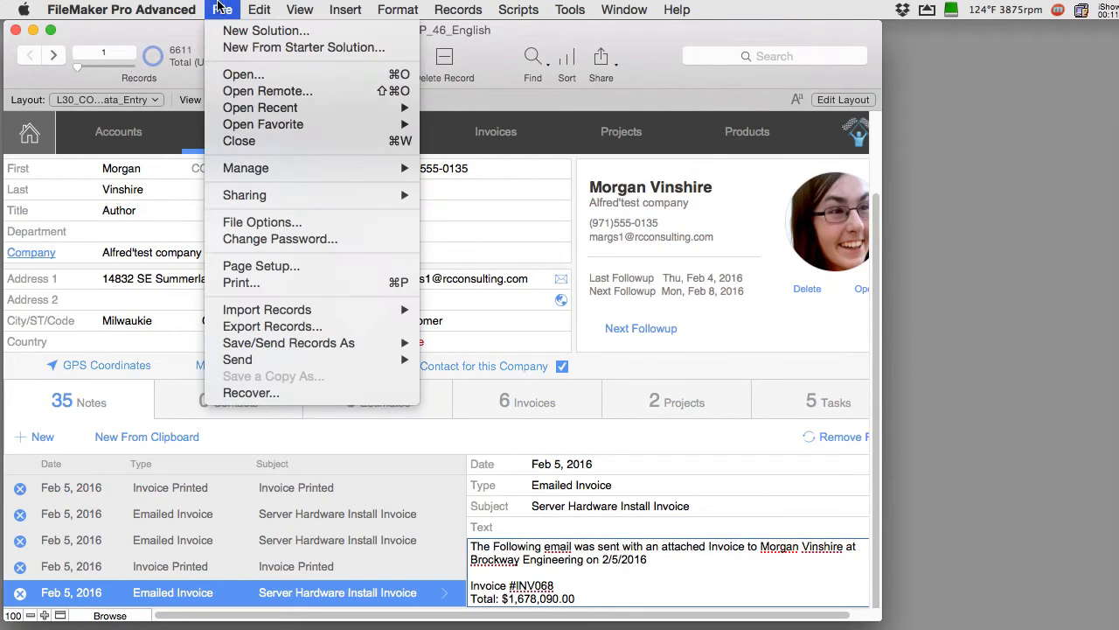
pyautogui.moveTo(246, 168)
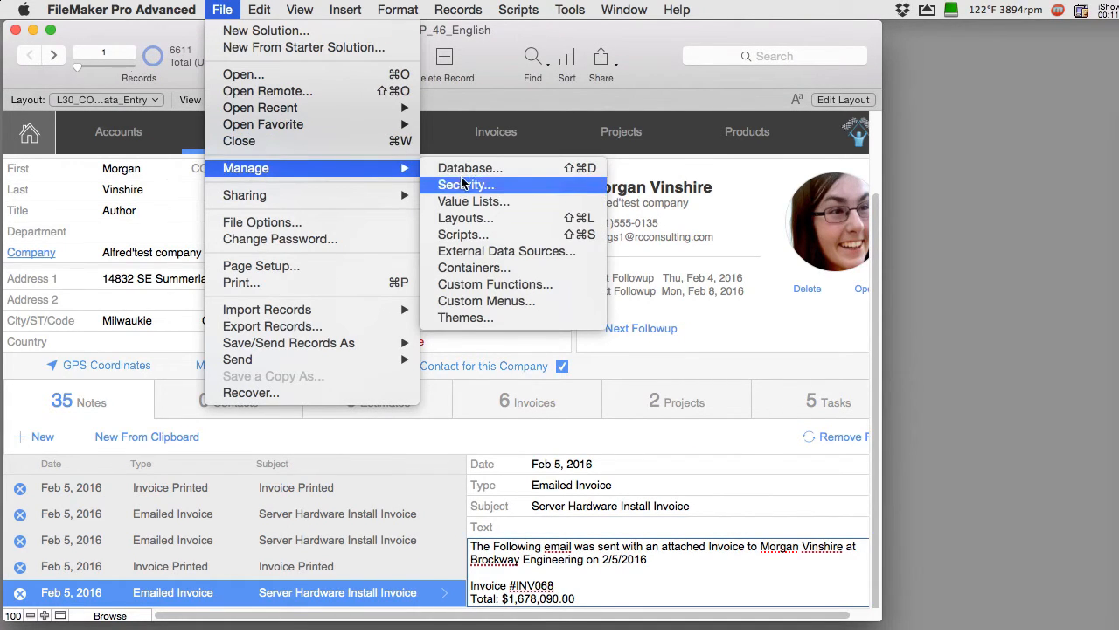
# - Open the custom functions list, widen the Parameters column, and edit CurrencyAsText
pyautogui.click(495, 284)
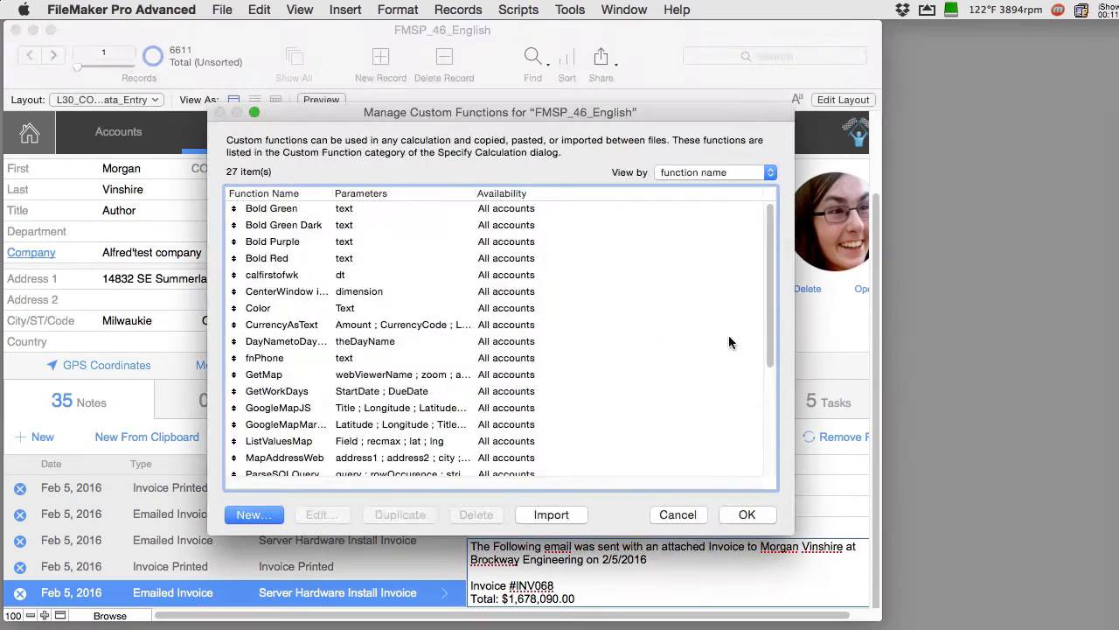
pyautogui.scroll(-3)
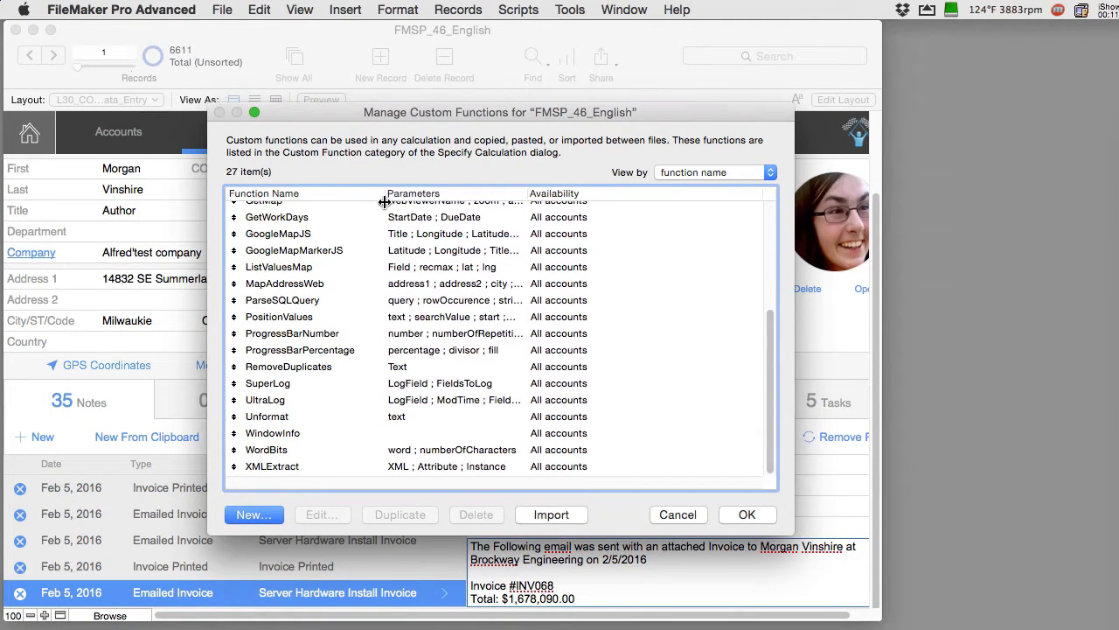
pyautogui.moveTo(524, 192); pyautogui.dragTo(665, 193)
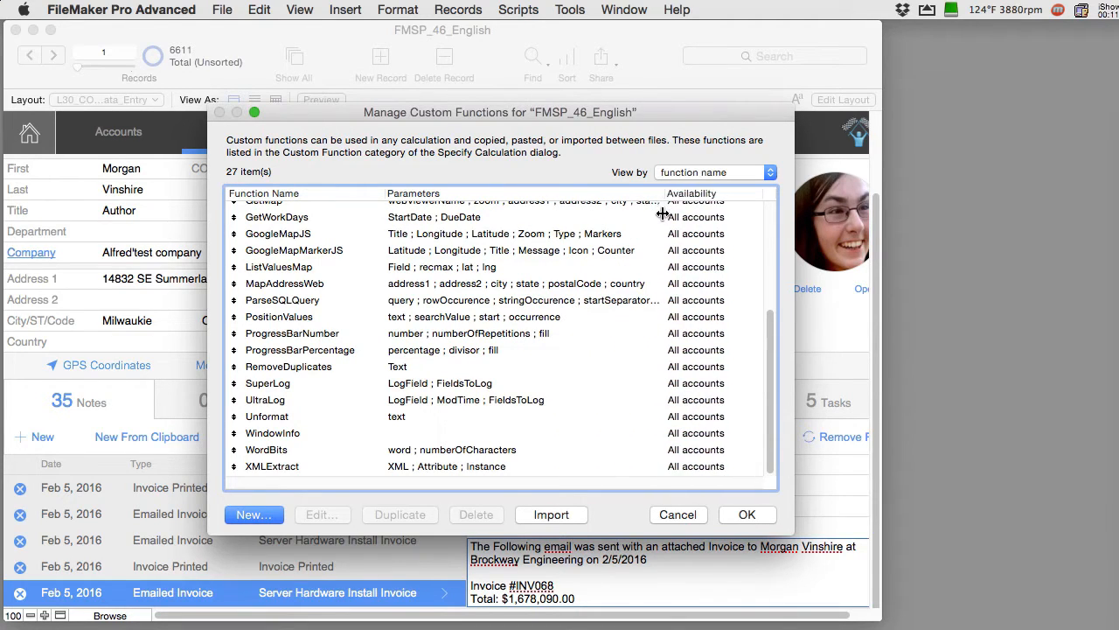
pyautogui.moveTo(415, 472)
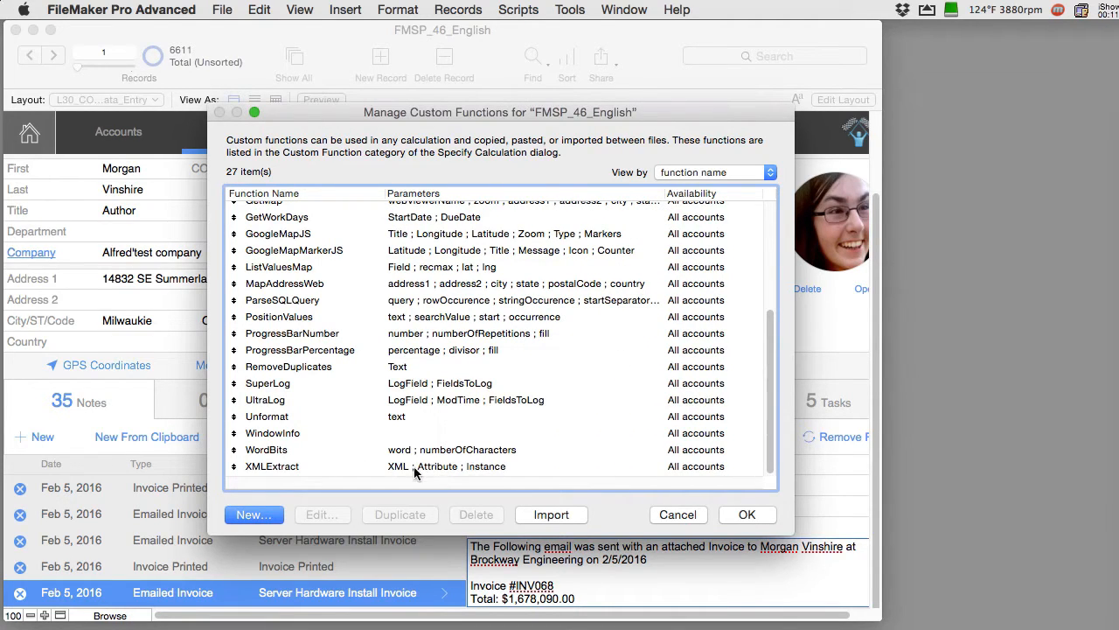
pyautogui.moveTo(383, 475)
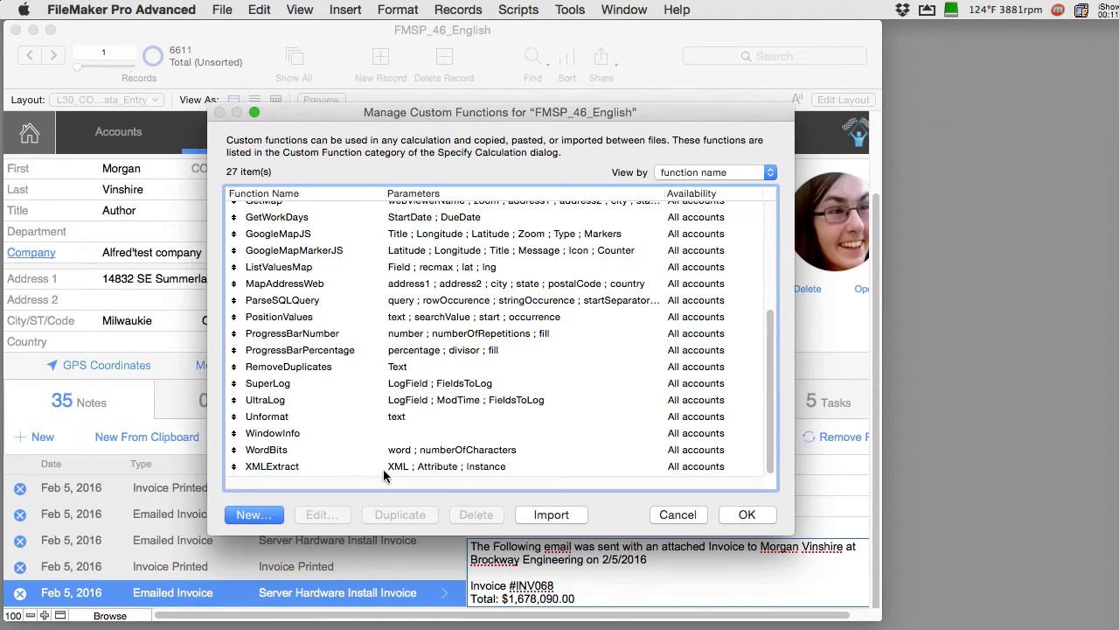
pyautogui.moveTo(424, 392)
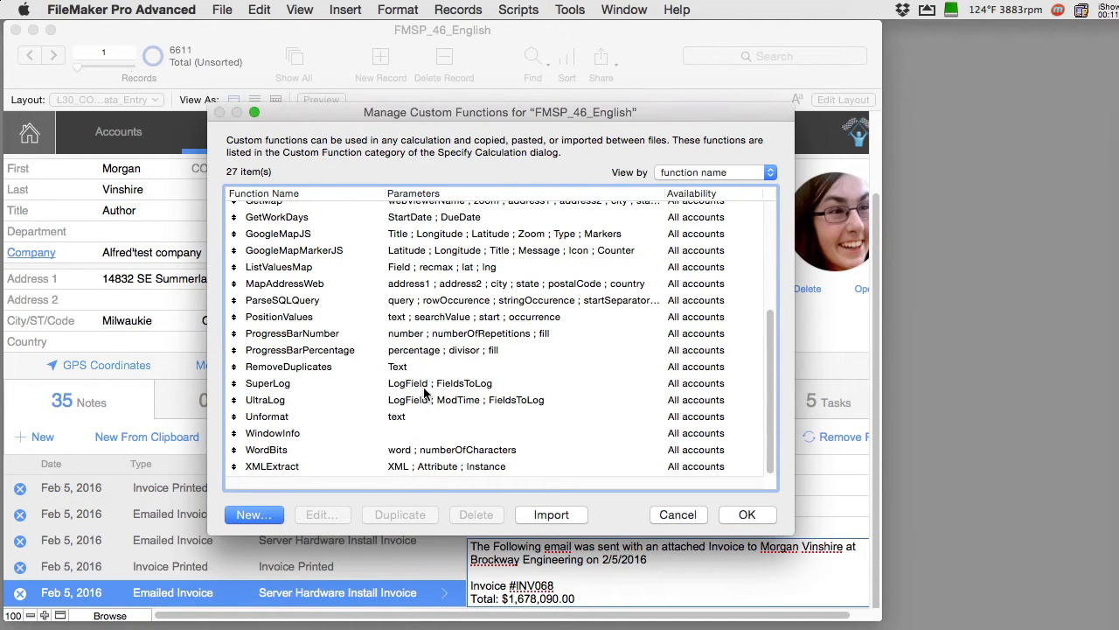
pyautogui.scroll(3)
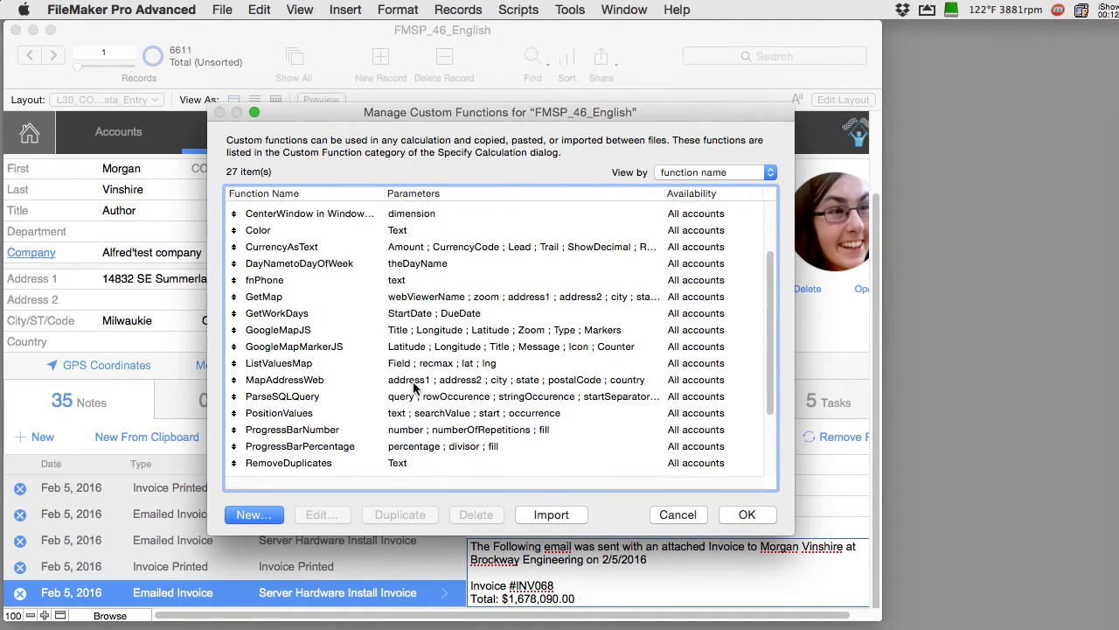
pyautogui.click(282, 306)
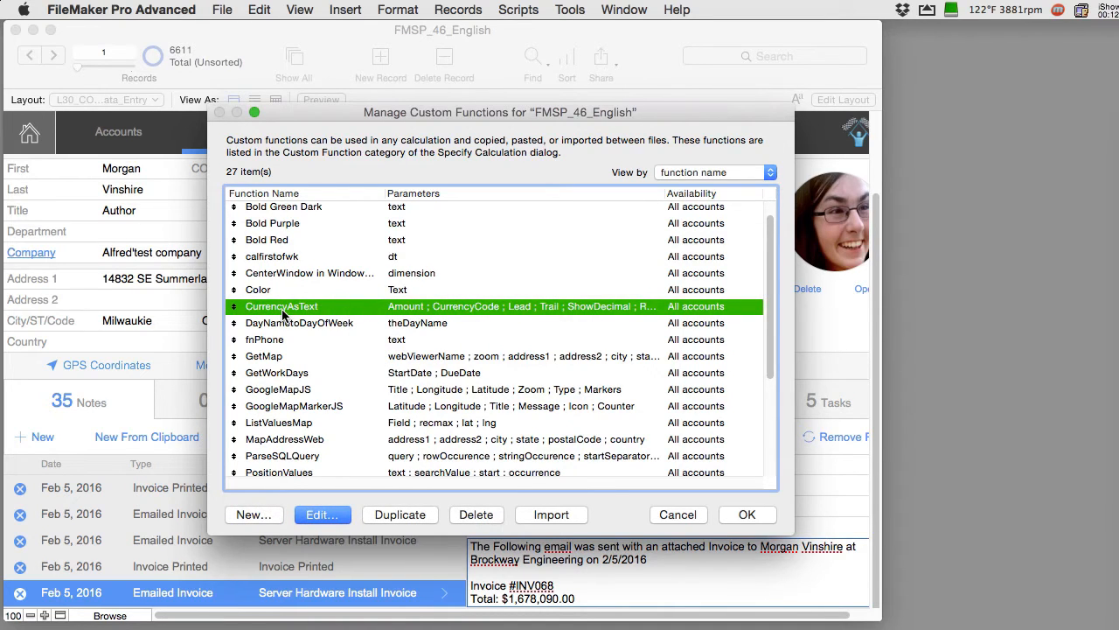
pyautogui.click(322, 515)
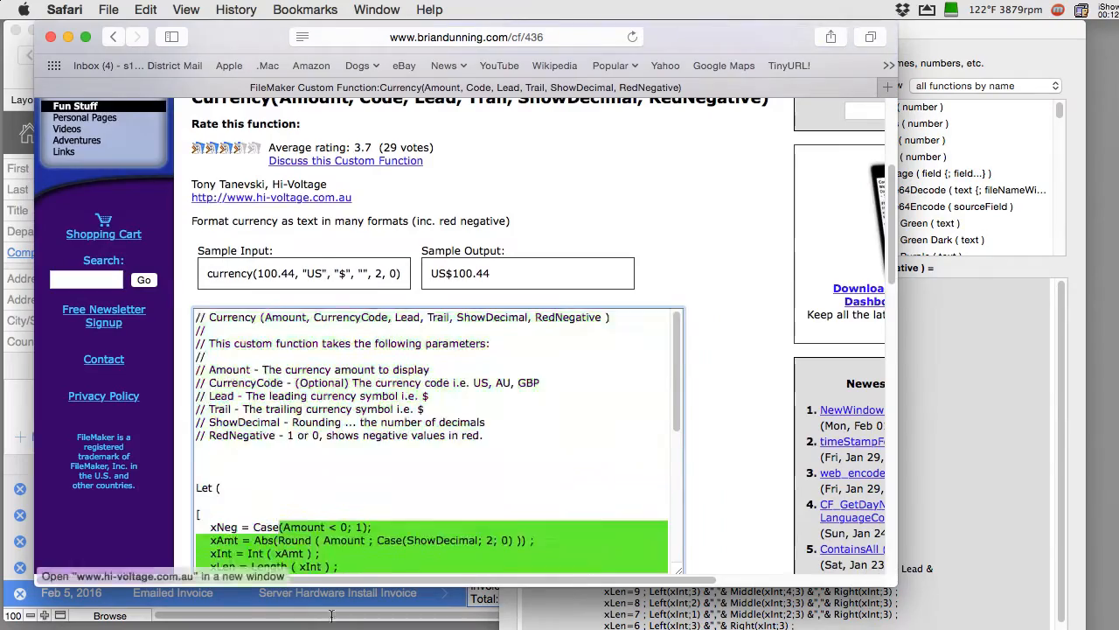
# - Scroll the Currency page's description and parameters, then the CurrencyAsText calculation
pyautogui.scroll(3)
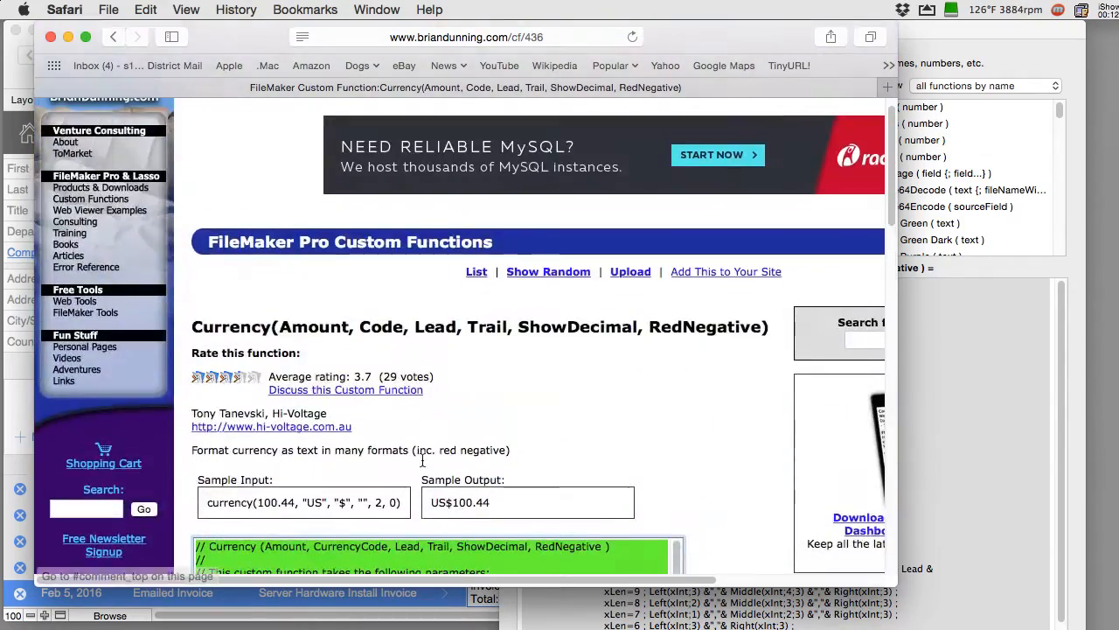
pyautogui.scroll(-3)
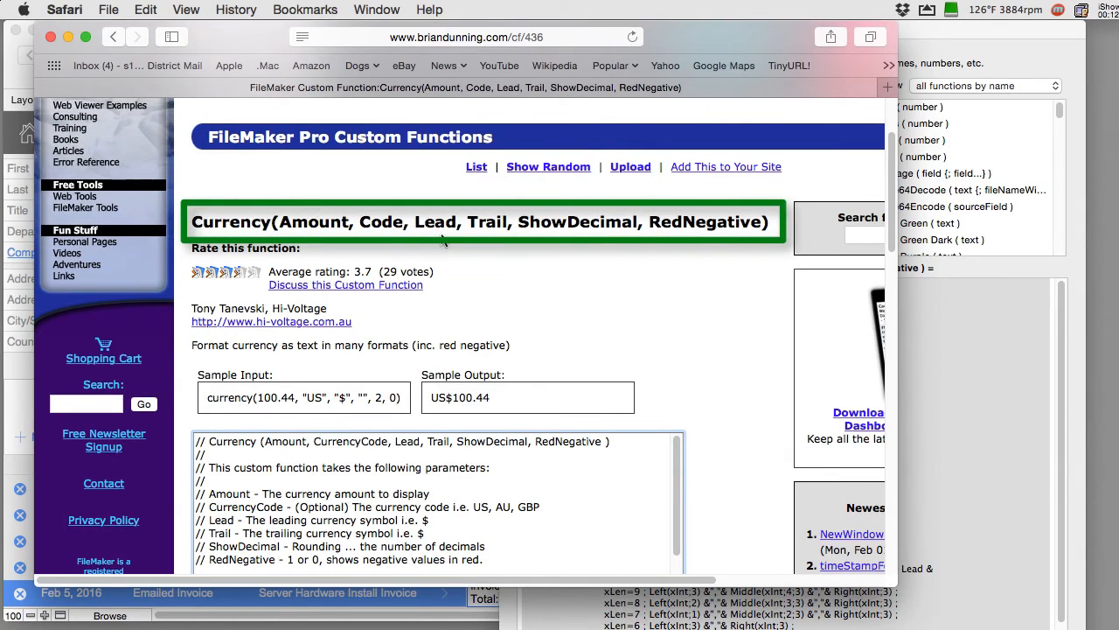
pyautogui.moveTo(741, 225)
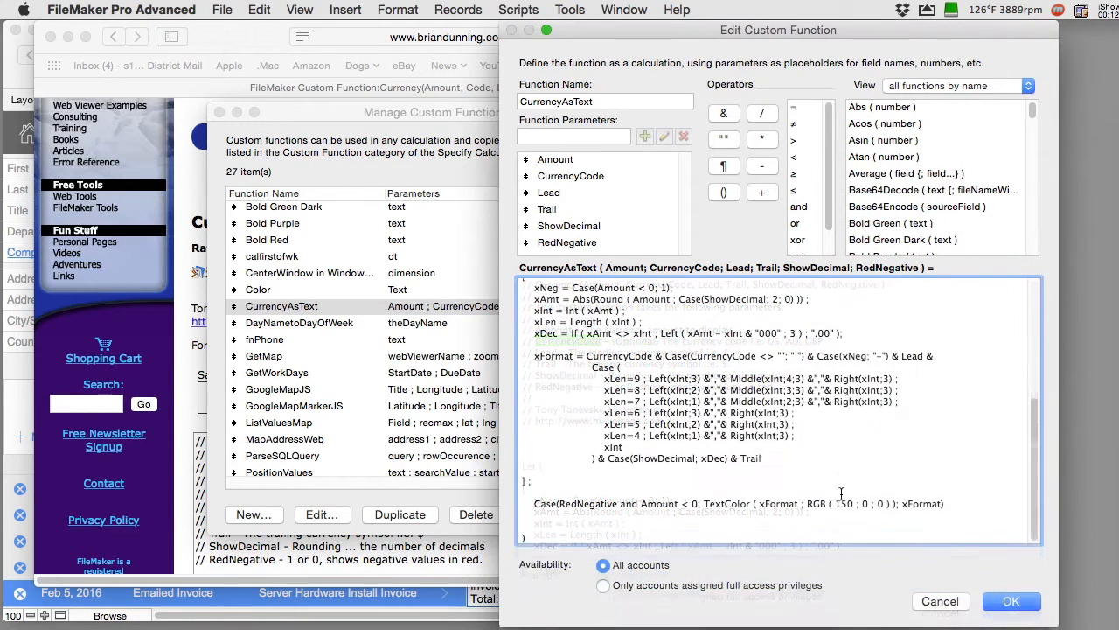
pyautogui.scroll(3)
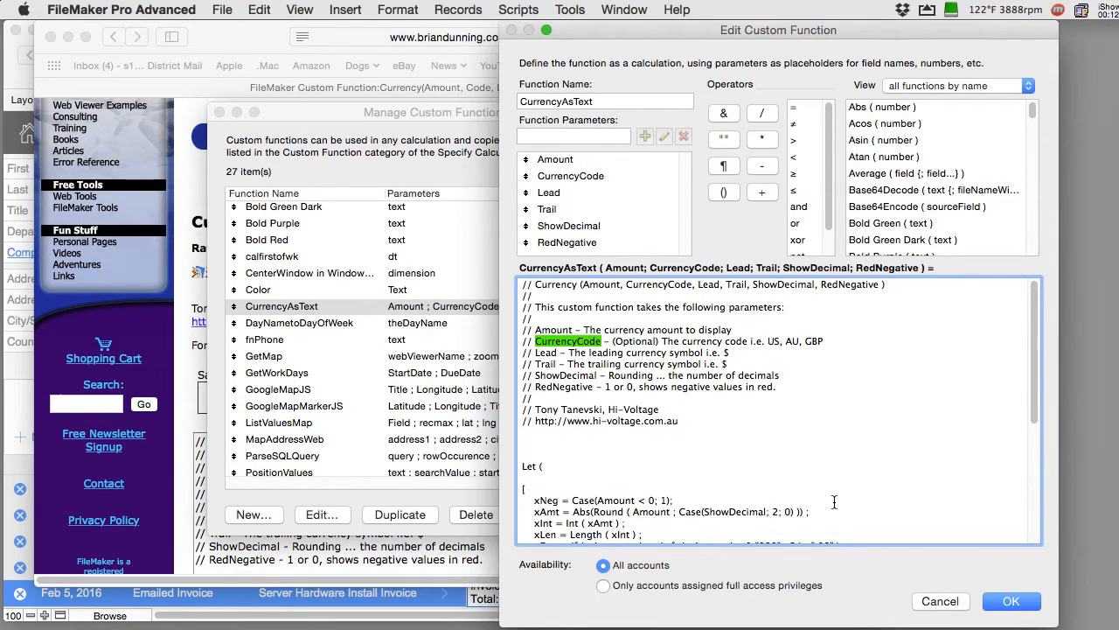
pyautogui.scroll(-3)
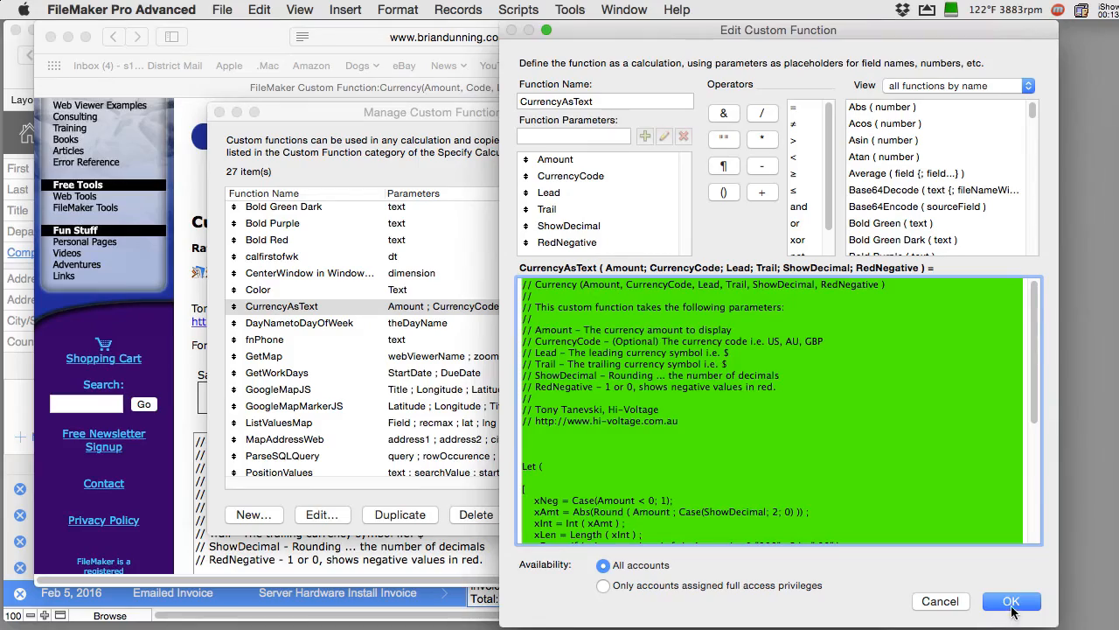
# - Save CurrencyAsText and select words in the email note calculation's Total line
pyautogui.click(1011, 600)
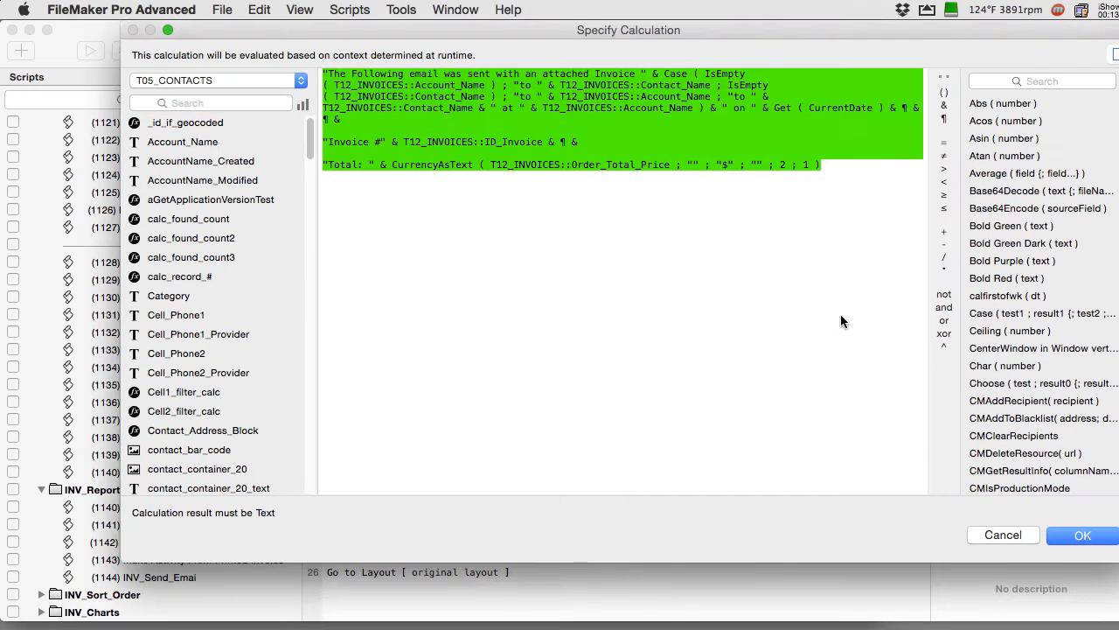
pyautogui.click(664, 165)
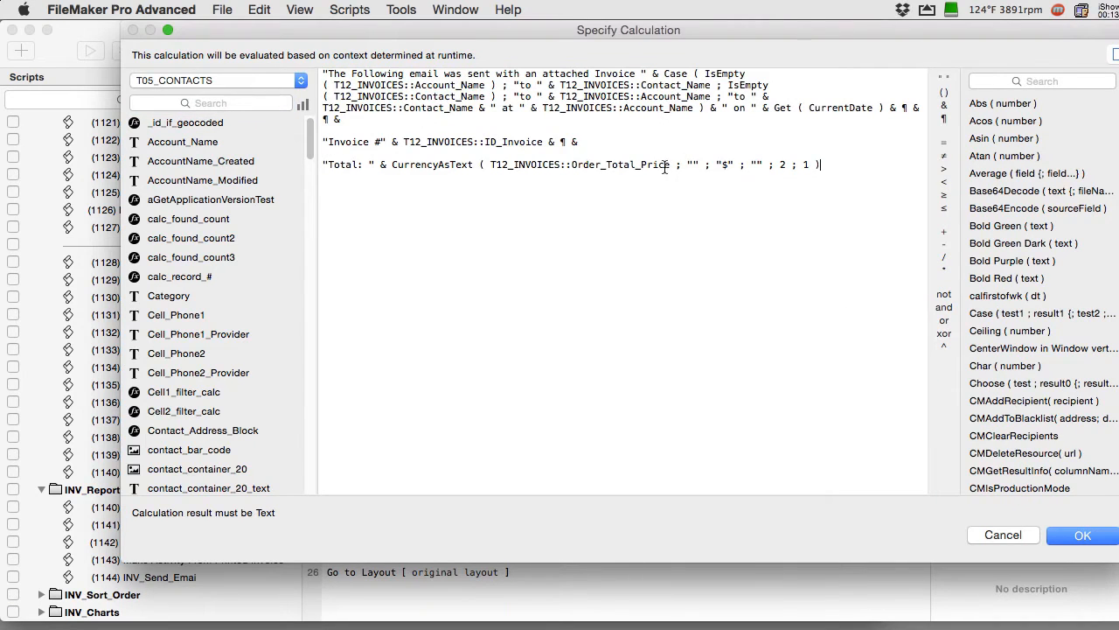
pyautogui.doubleClick(582, 165)
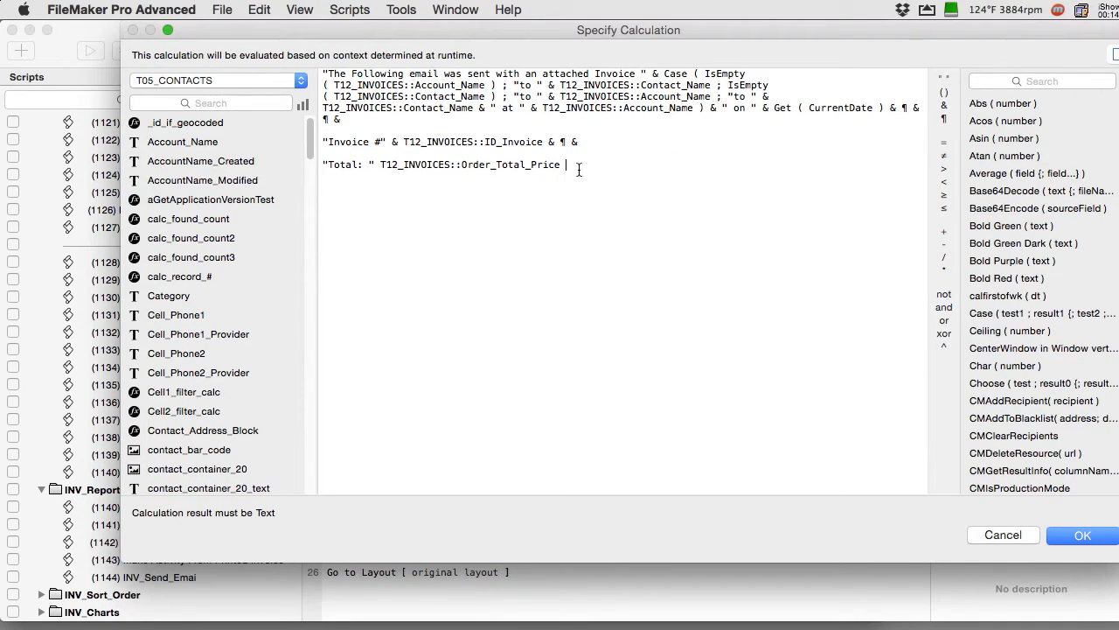
pyautogui.doubleClick(473, 164)
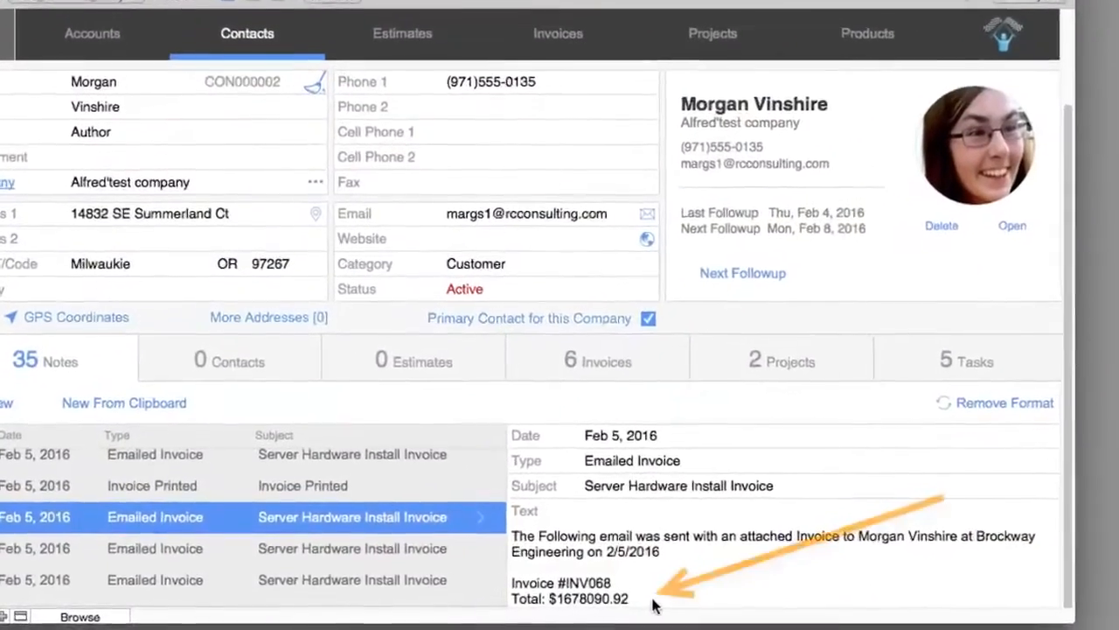
# - Scroll up to the Total line in the Specify Calculation dialog
pyautogui.scroll(3)
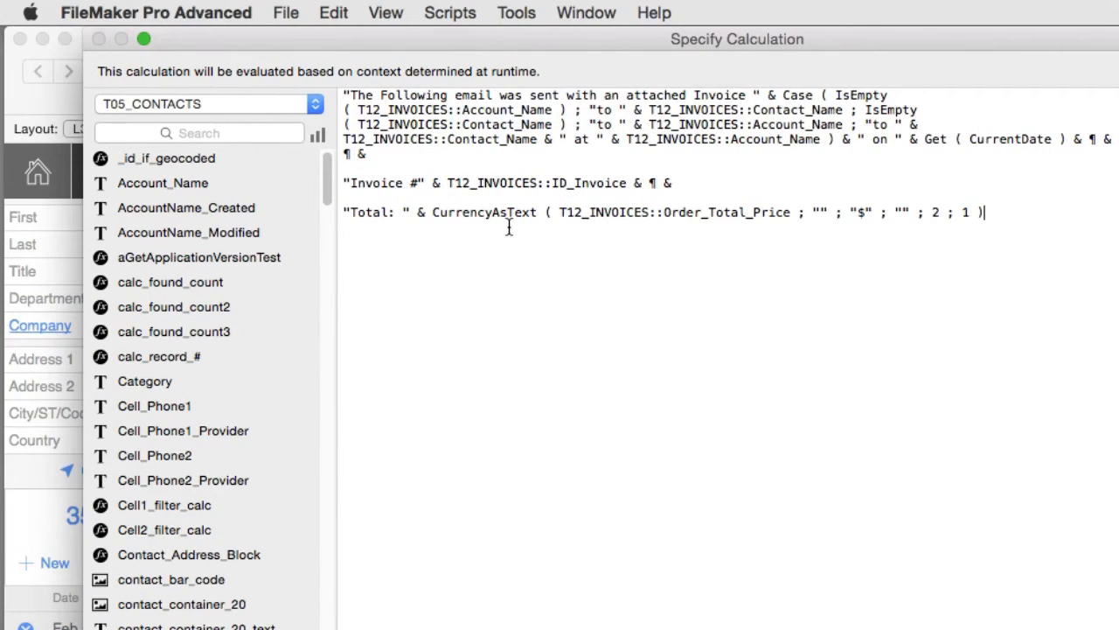
pyautogui.moveTo(791, 214)
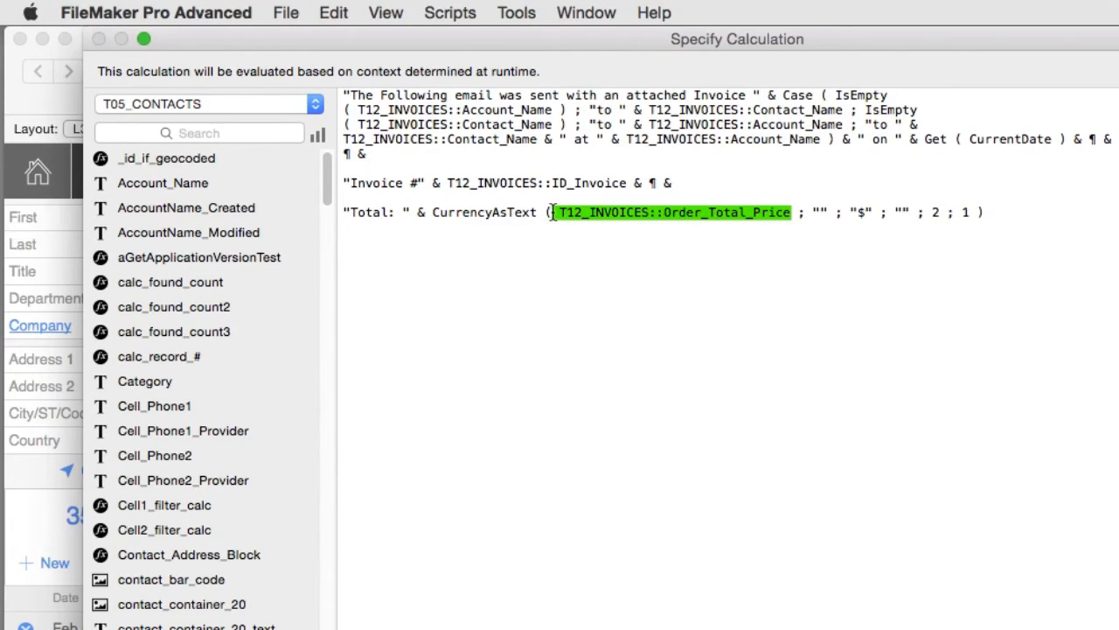
pyautogui.moveTo(1045, 347)
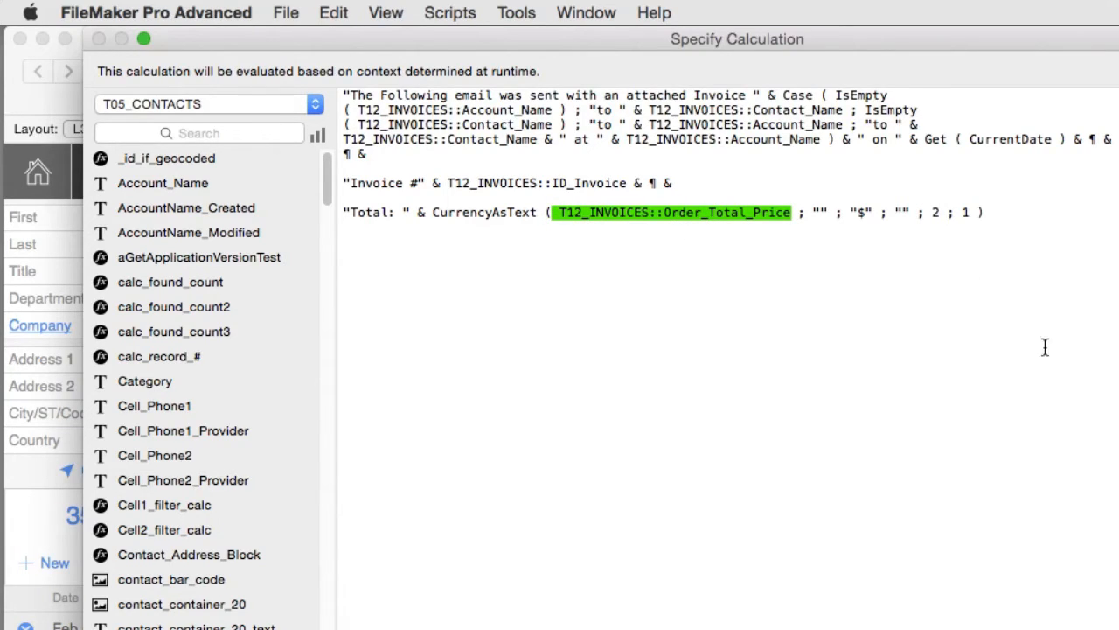
# - Add a line below Total and compare Order_Total_Price, Amount, CurrencyCode and numeric arguments
pyautogui.click(999, 212)
pyautogui.write('CurrencyAsText ( Amount ; CurrencyCode ; Lead ; Trail ; ShowDecimal ; RedNegative )')
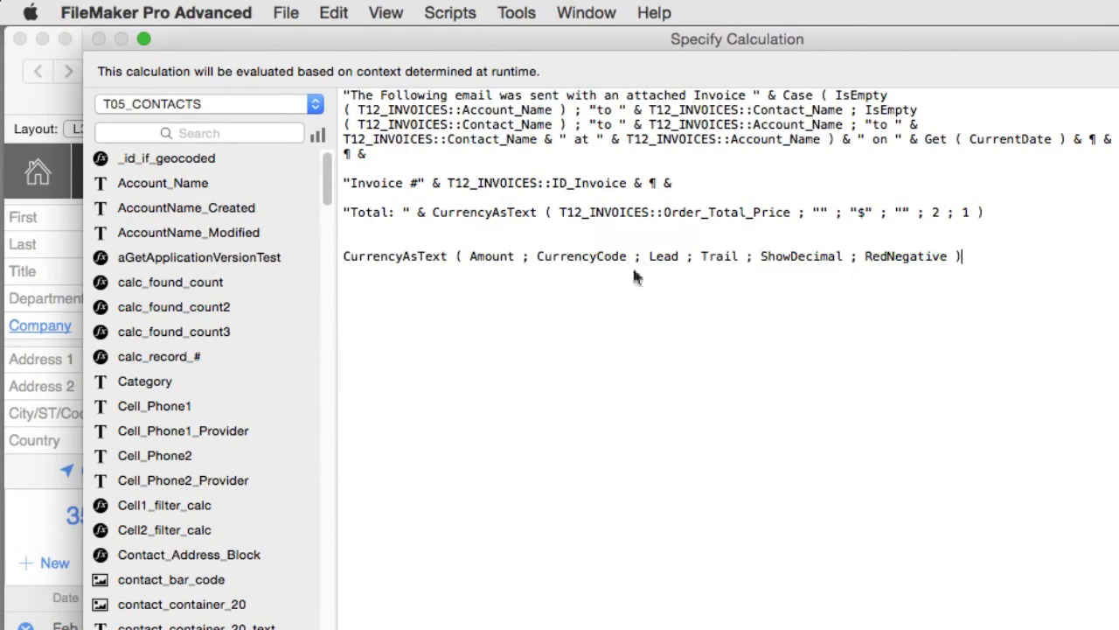
pyautogui.moveTo(796, 216)
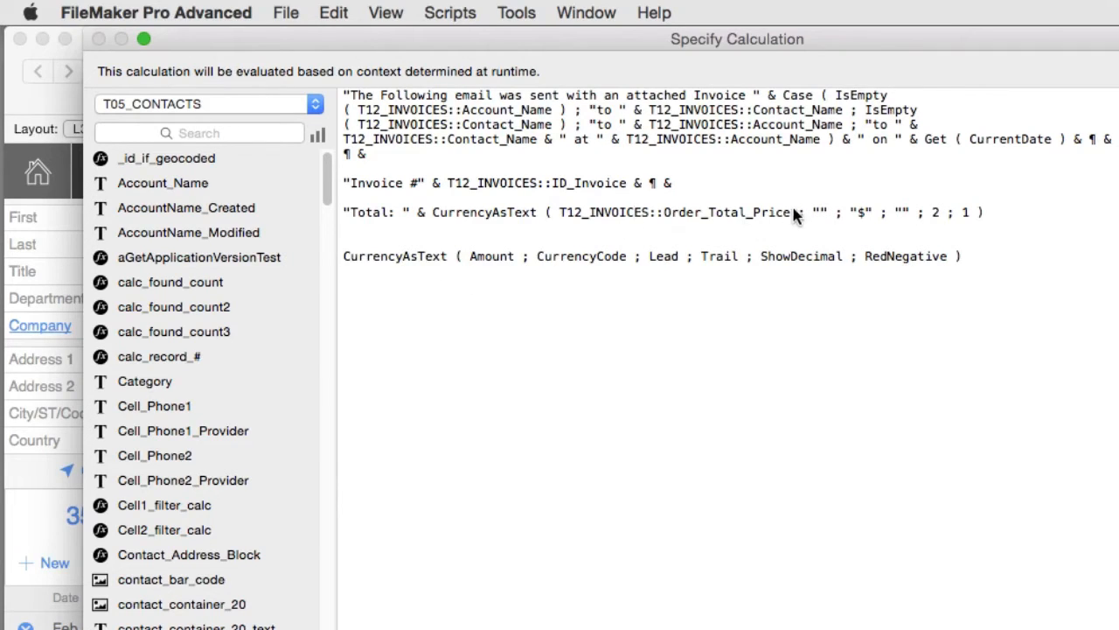
pyautogui.doubleClick(673, 212)
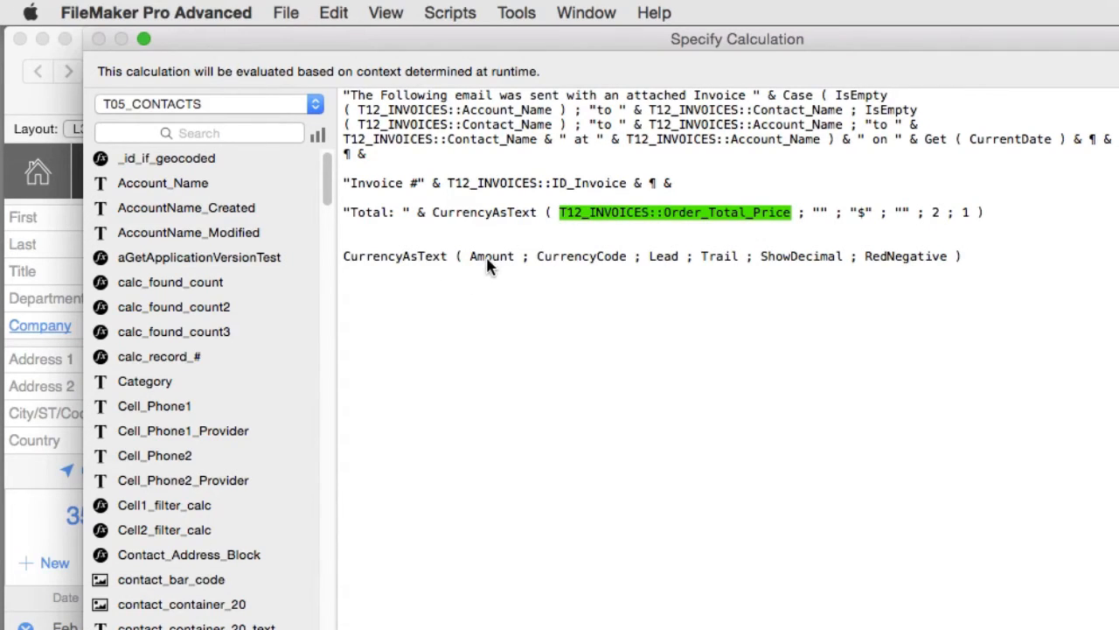
pyautogui.doubleClick(492, 256)
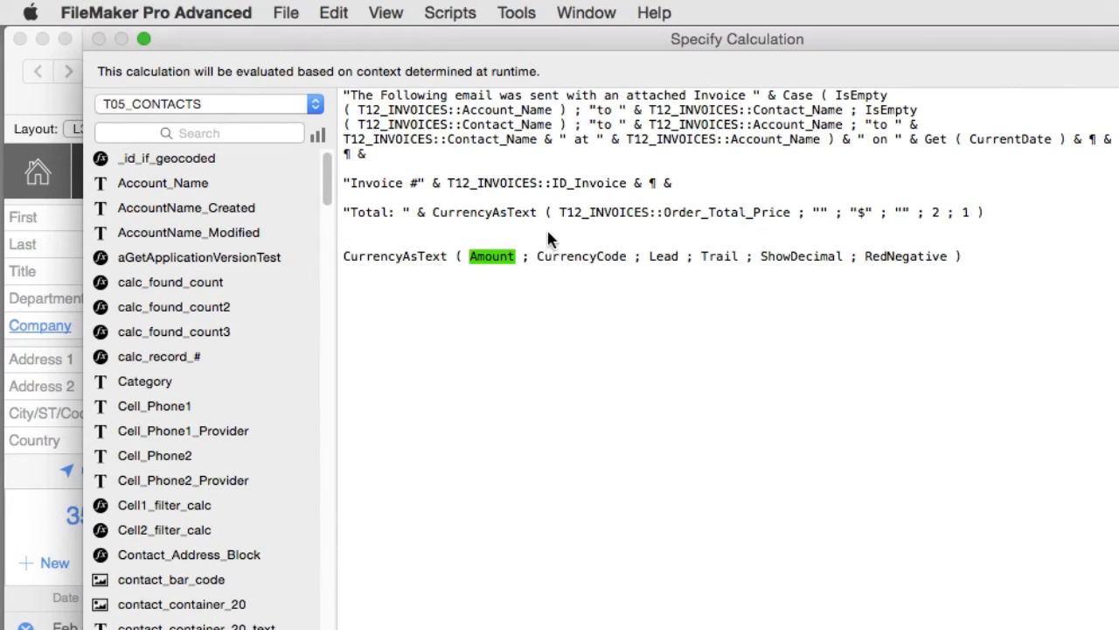
pyautogui.doubleClick(581, 255)
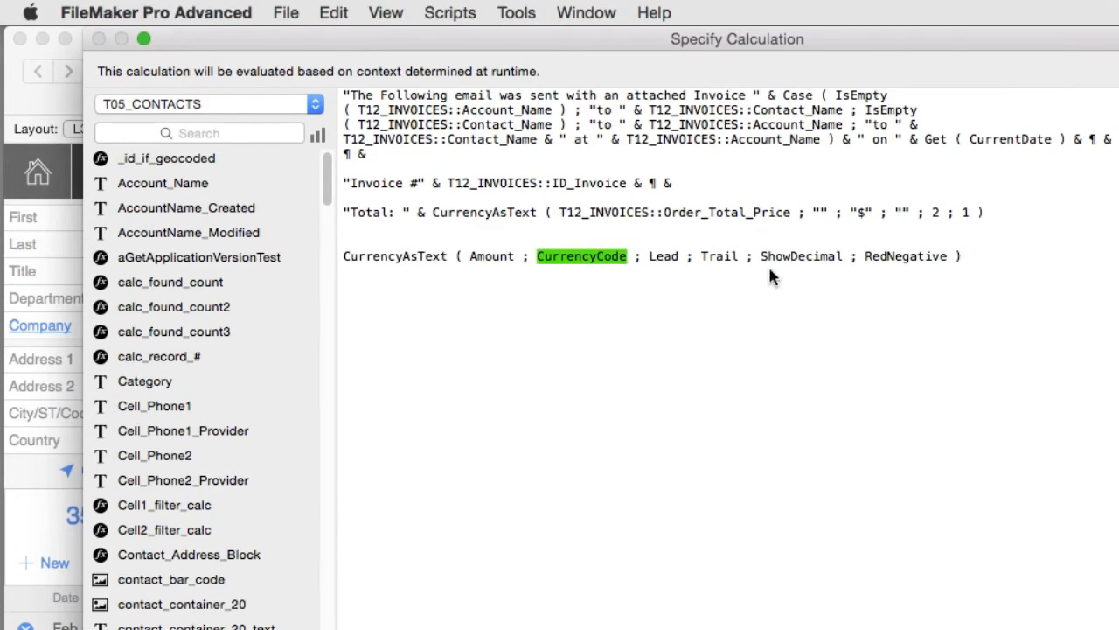
pyautogui.moveTo(638, 264)
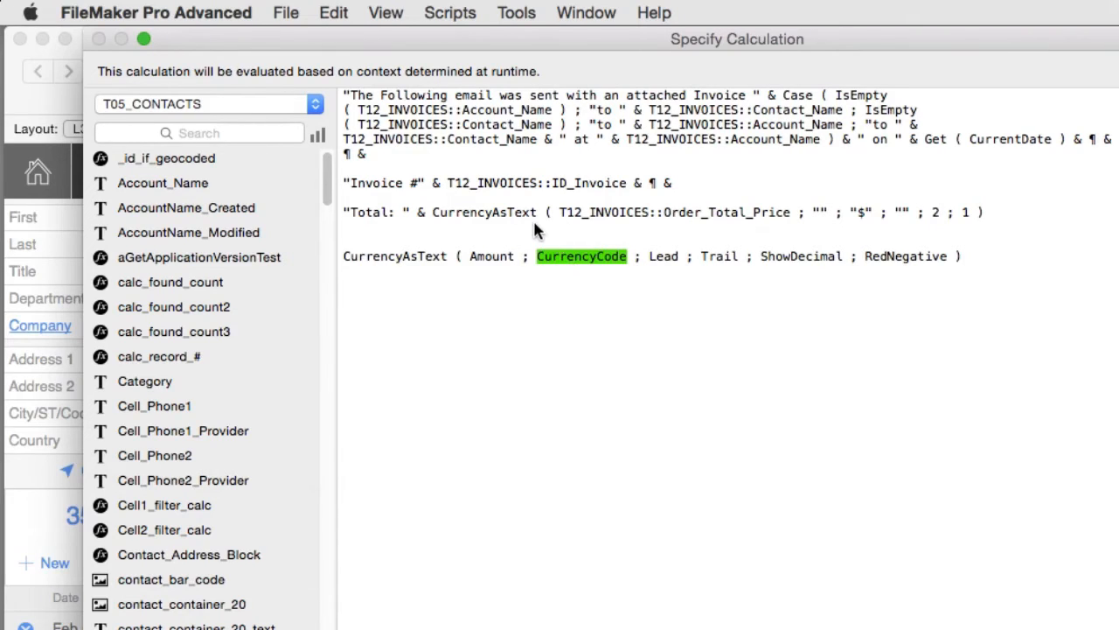
pyautogui.moveTo(593, 270)
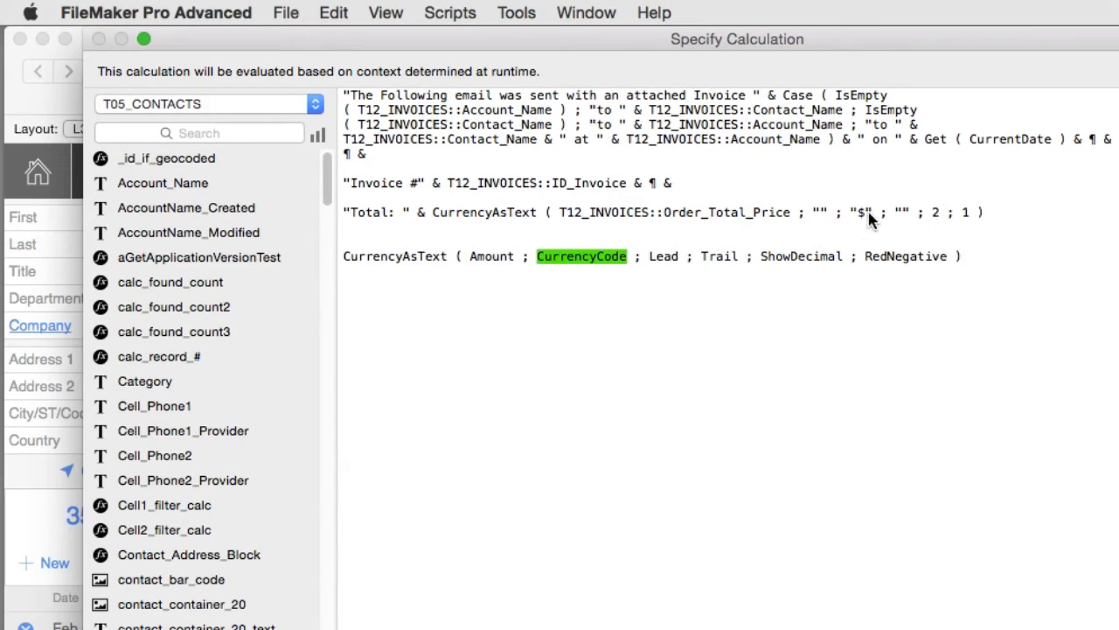
pyautogui.moveTo(863, 220)
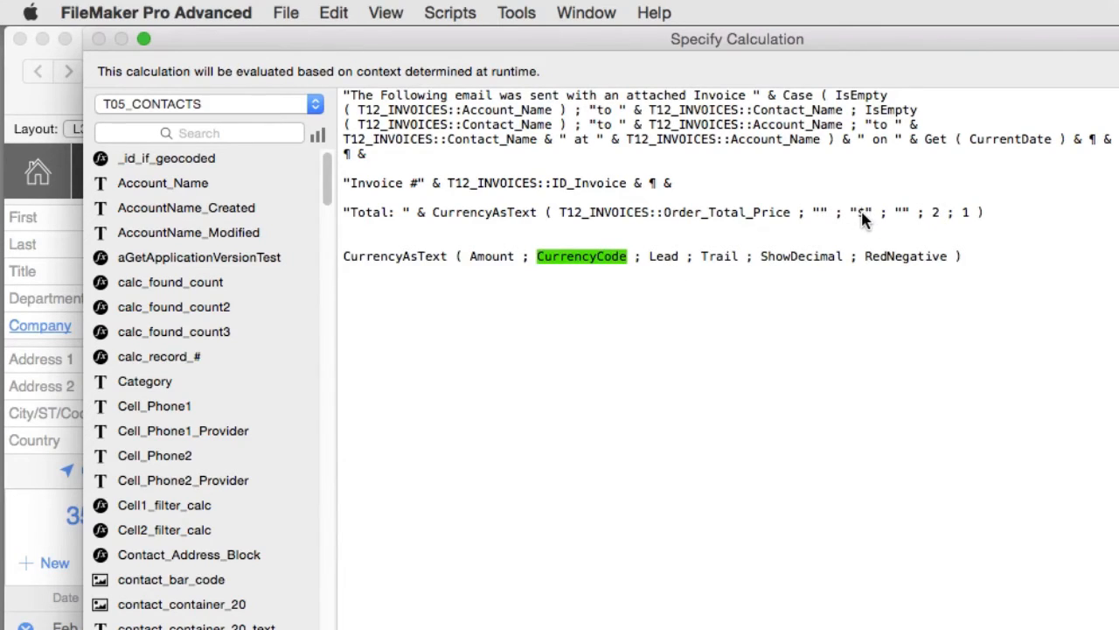
pyautogui.moveTo(868, 222)
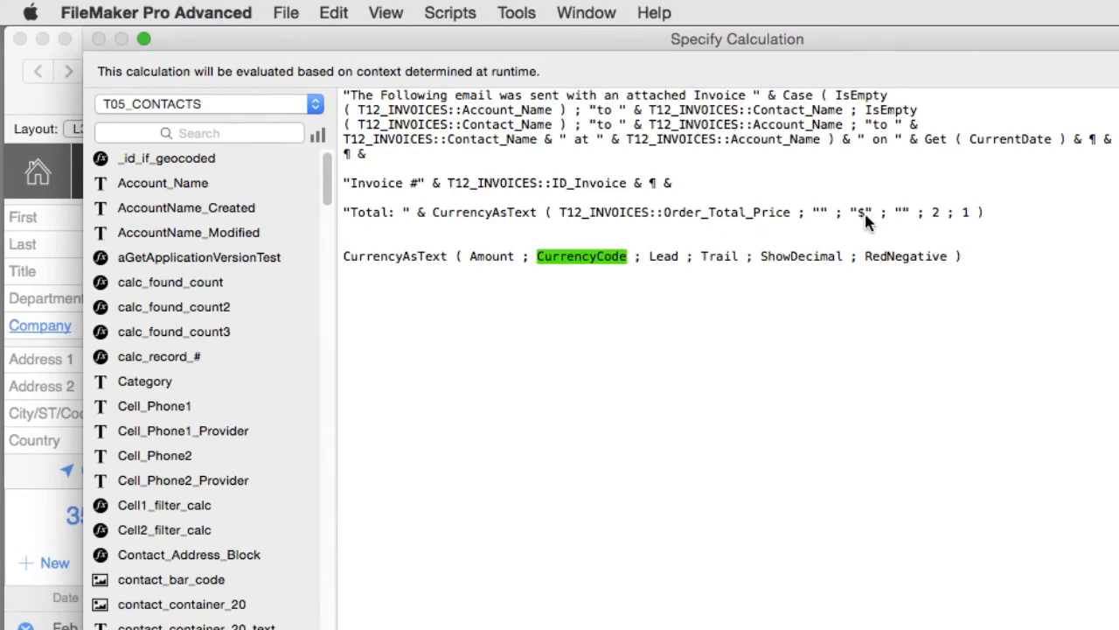
pyautogui.moveTo(859, 221)
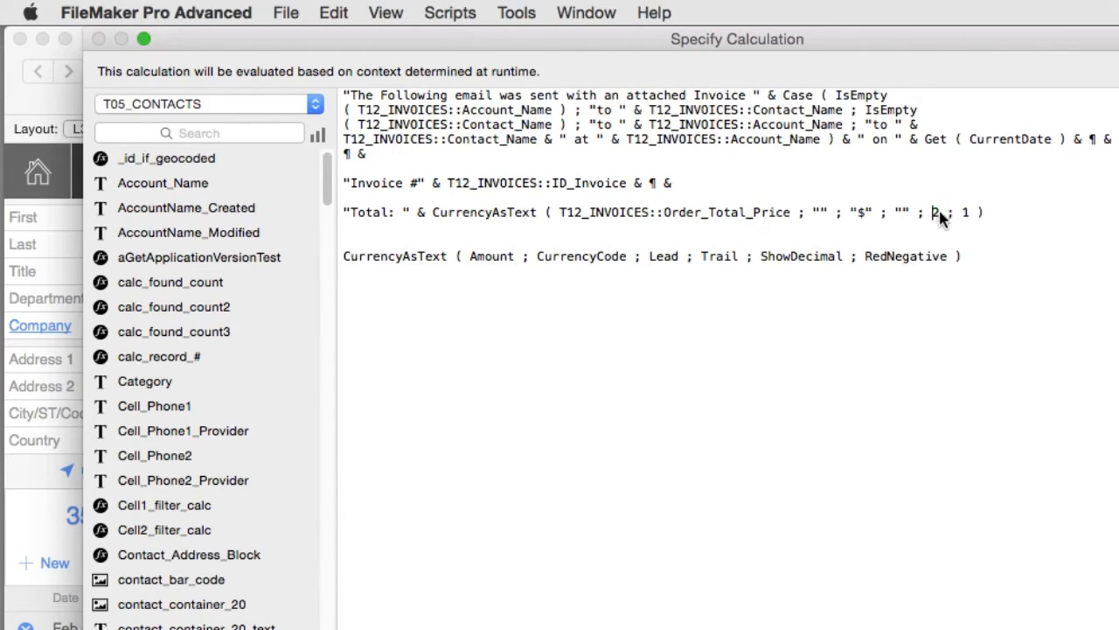
pyautogui.doubleClick(935, 213)
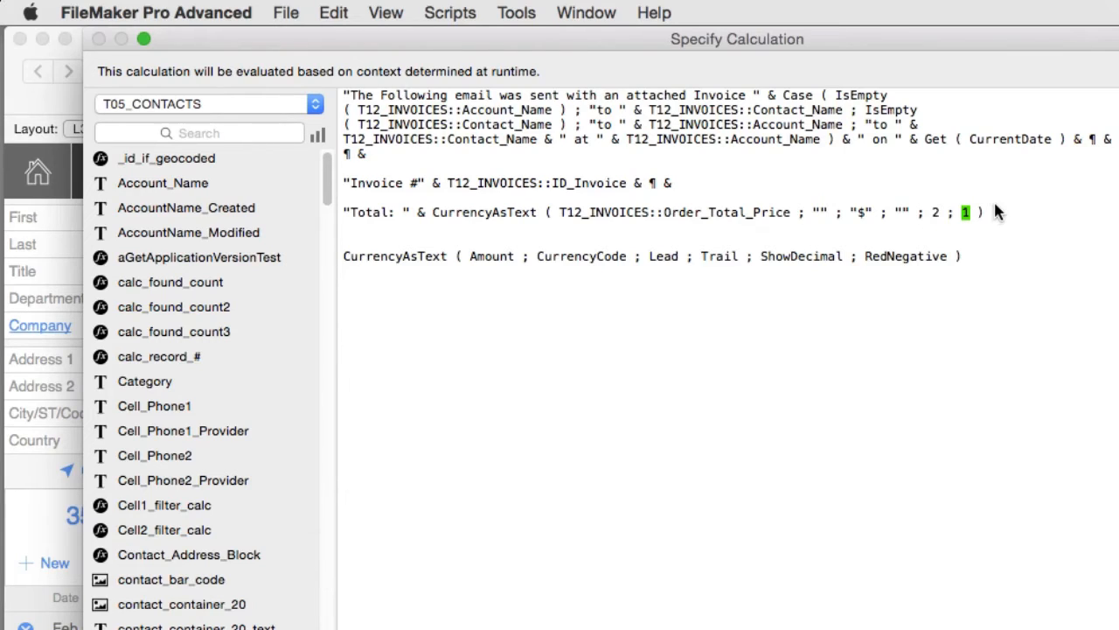
pyautogui.moveTo(1010, 217)
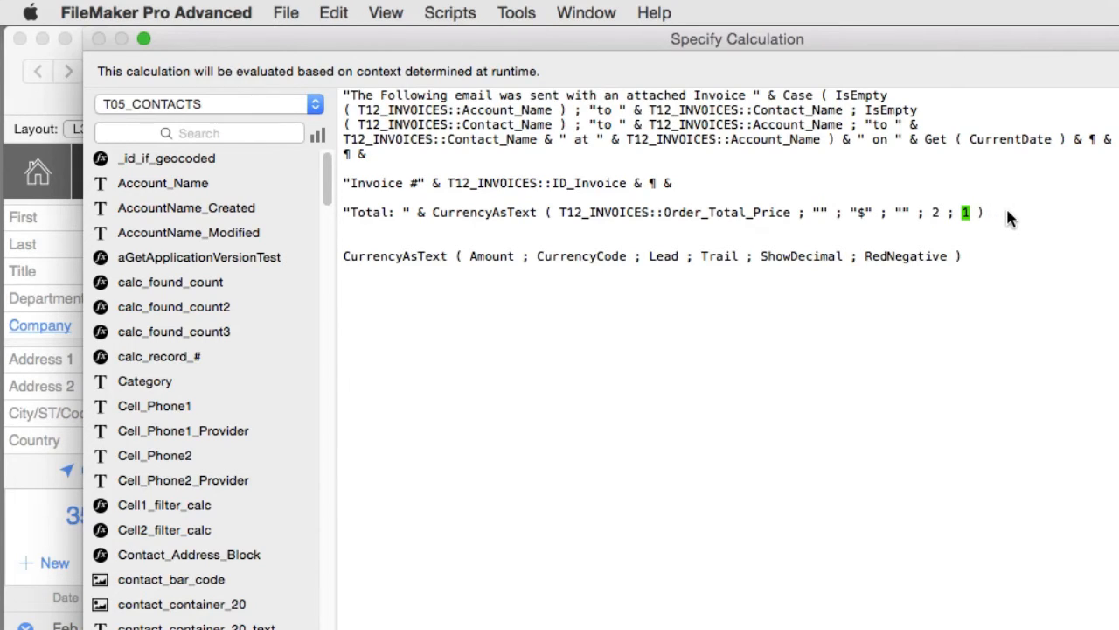
pyautogui.moveTo(1005, 221)
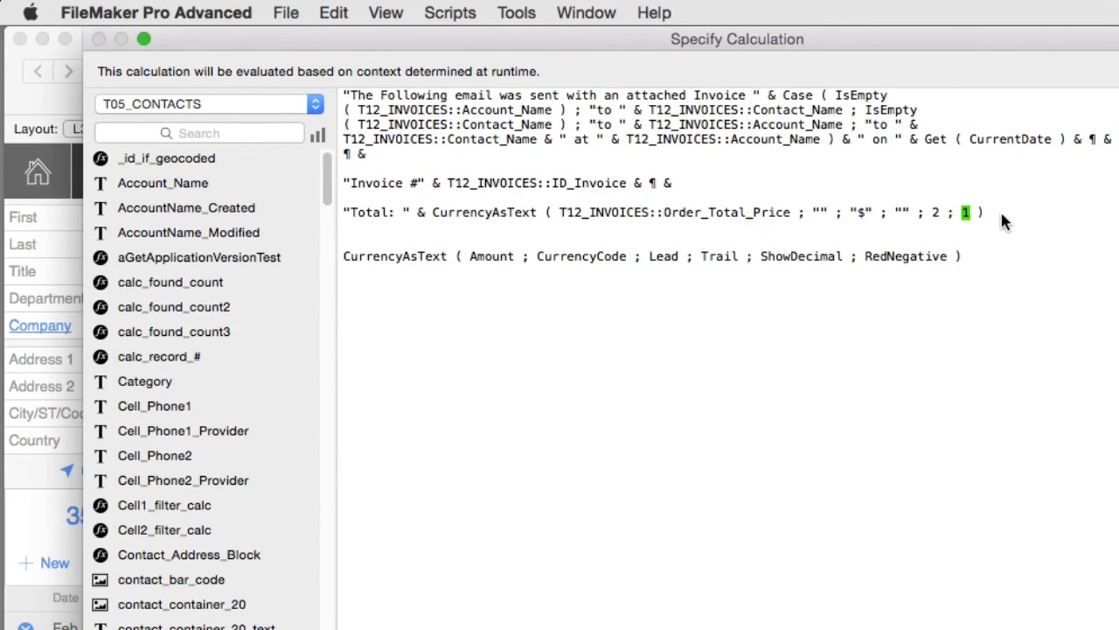
pyautogui.moveTo(1003, 240)
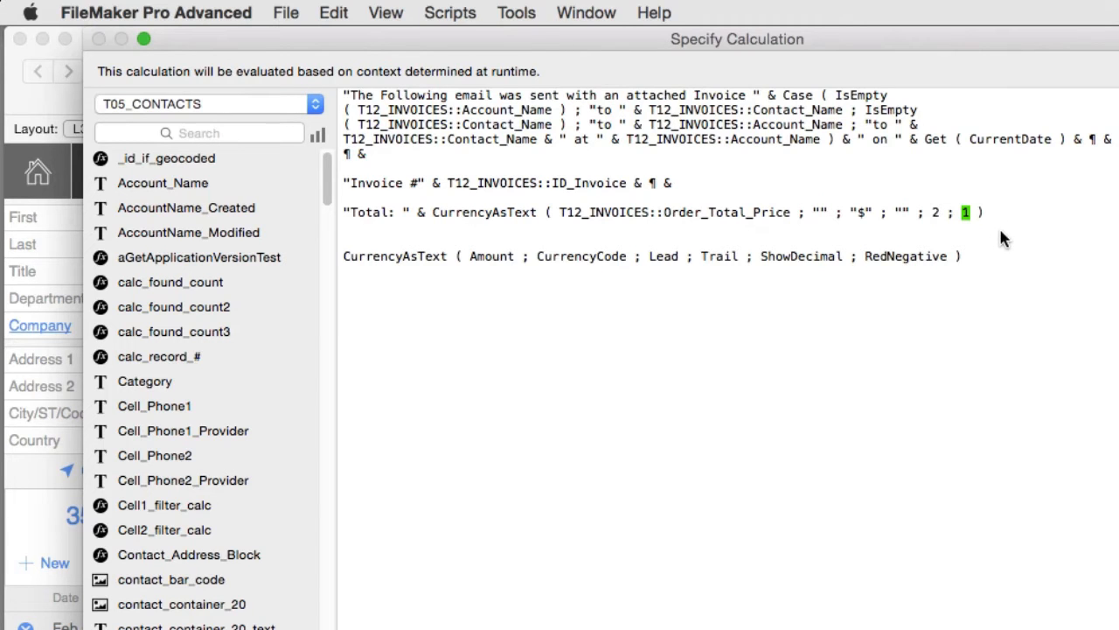
pyautogui.moveTo(763, 44)
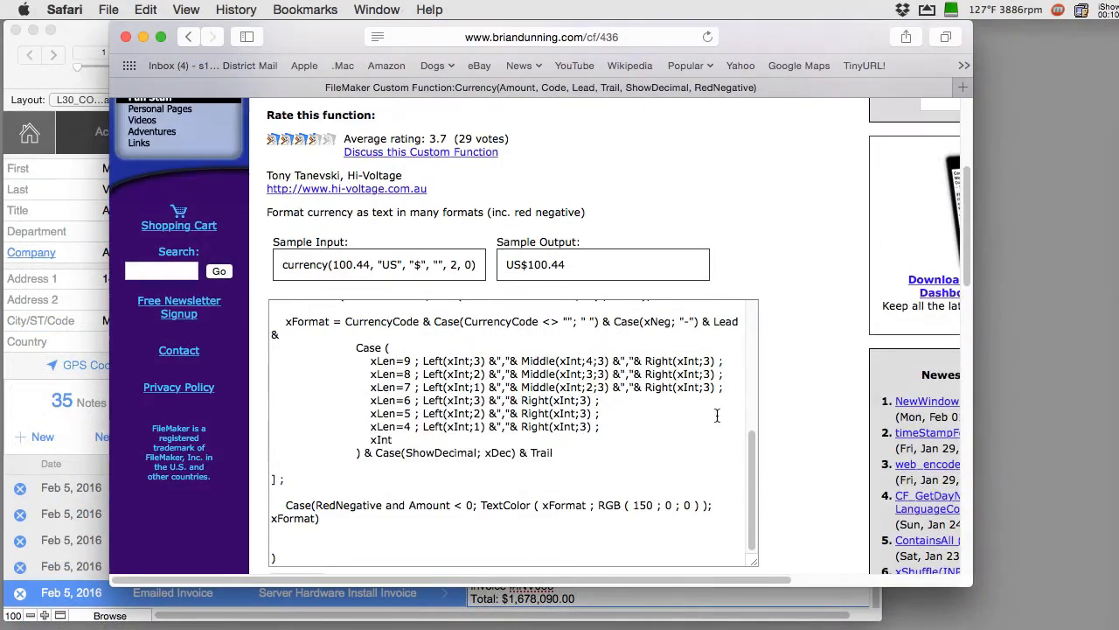
# - Scroll the BrianDunning.com Currency page past the code to its description
pyautogui.scroll(-3)
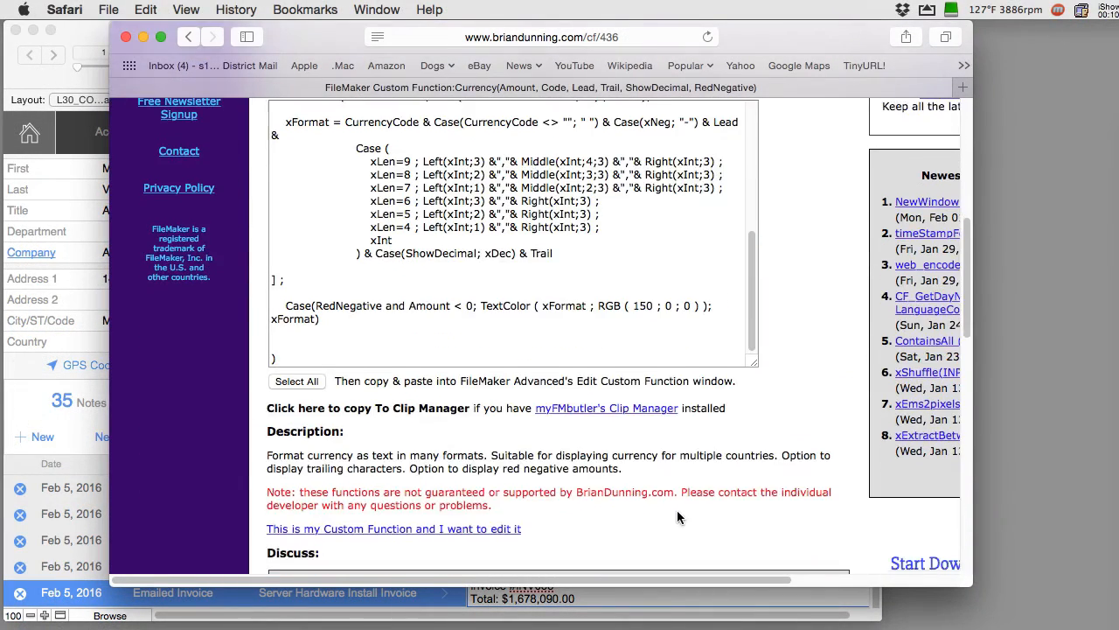
pyautogui.scroll(-3)
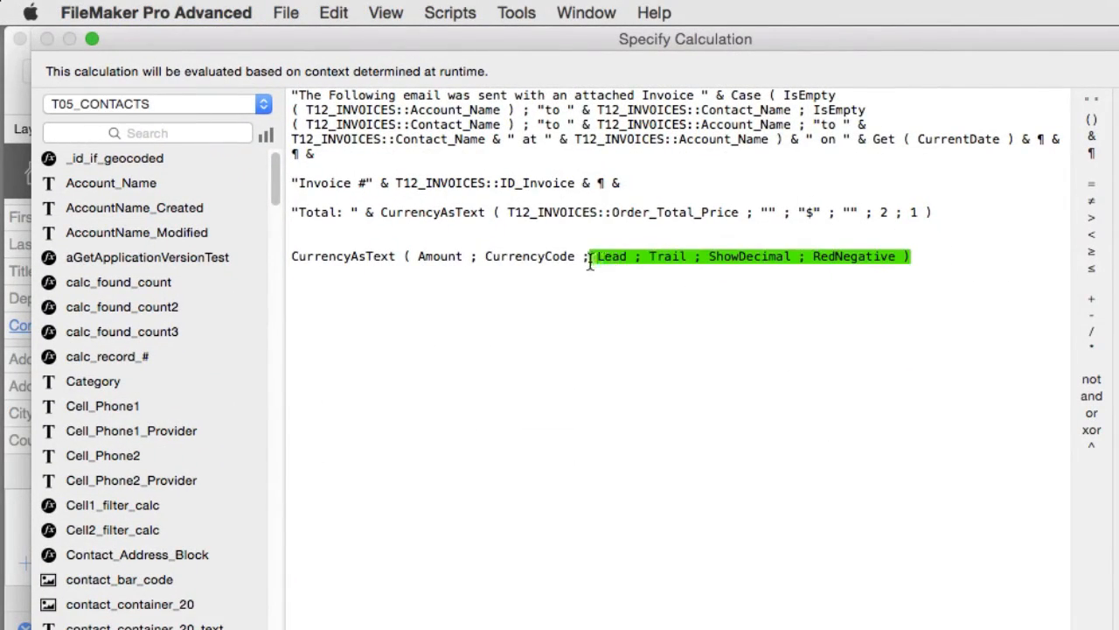
pyautogui.click(358, 319)
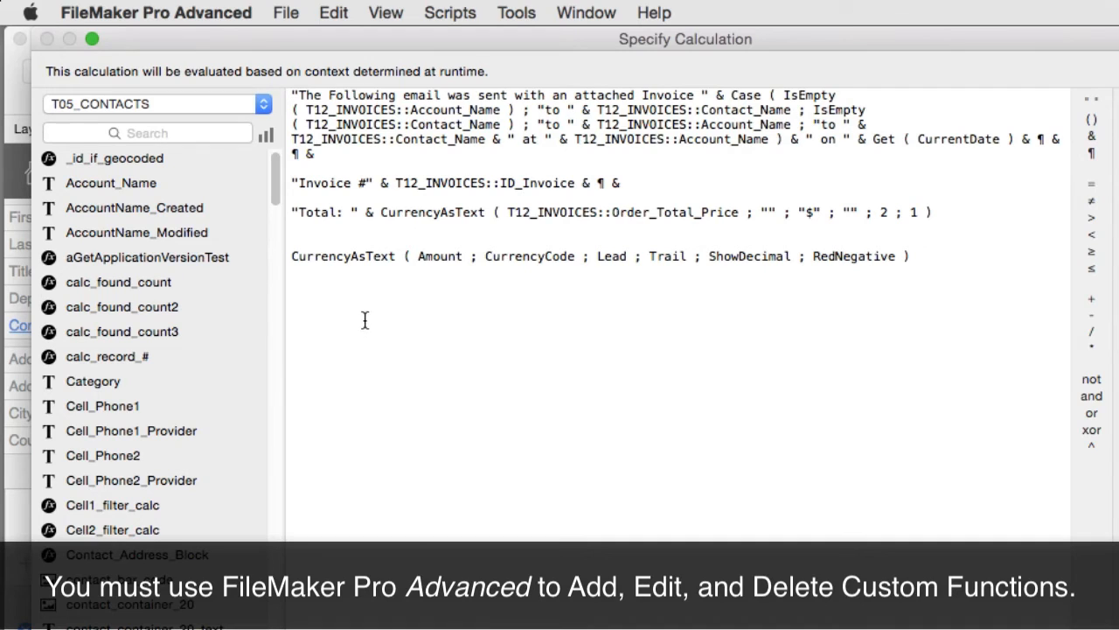
pyautogui.click(910, 256)
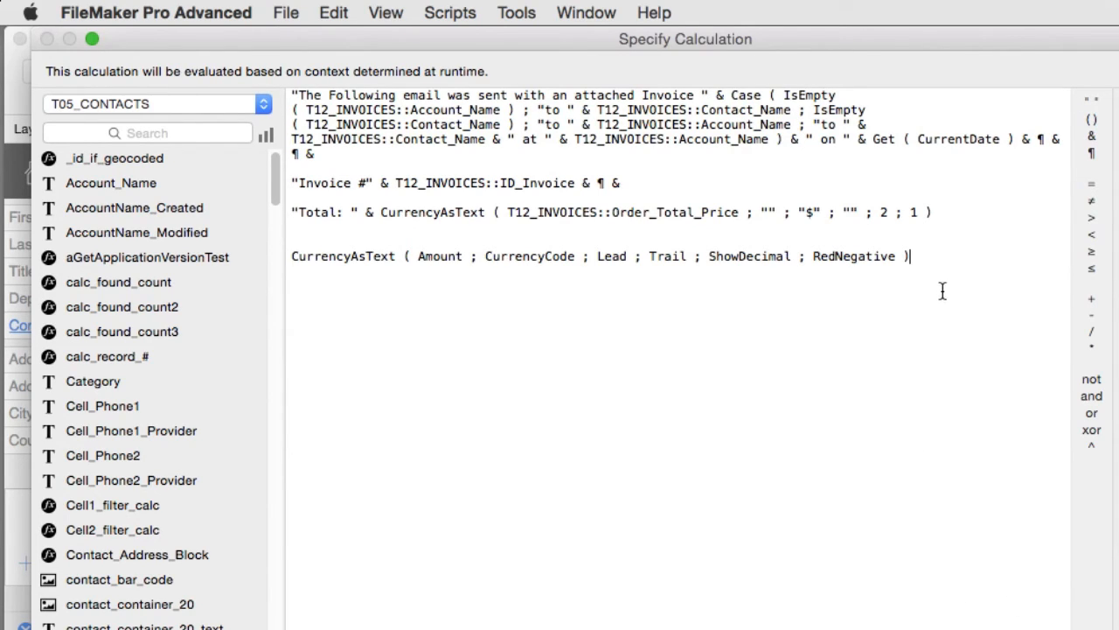
pyautogui.moveTo(670, 309)
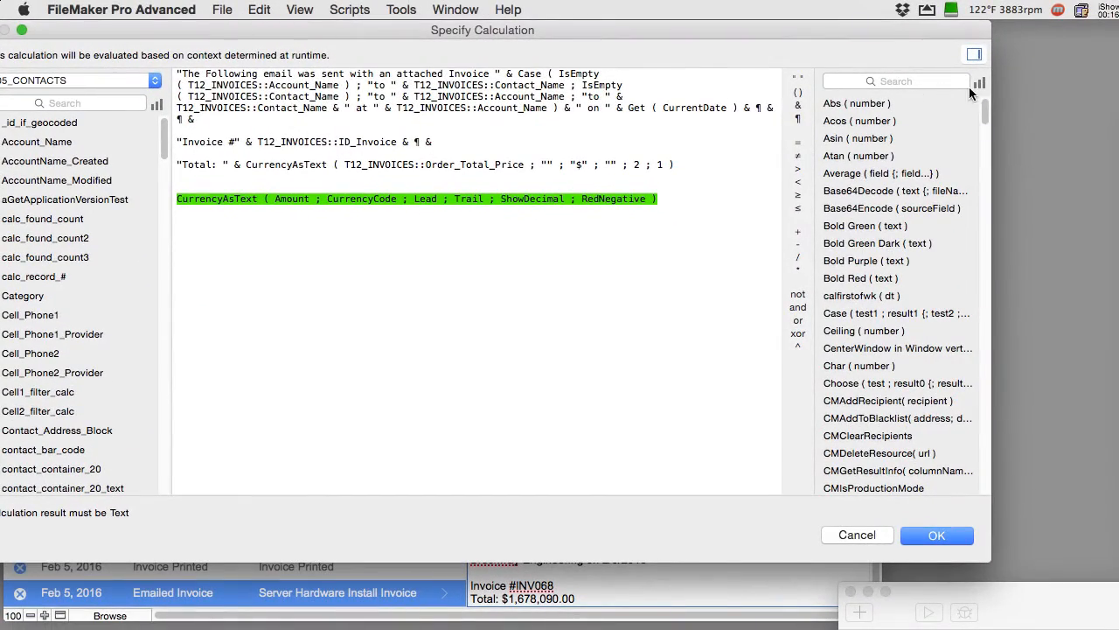
pyautogui.moveTo(1053, 352)
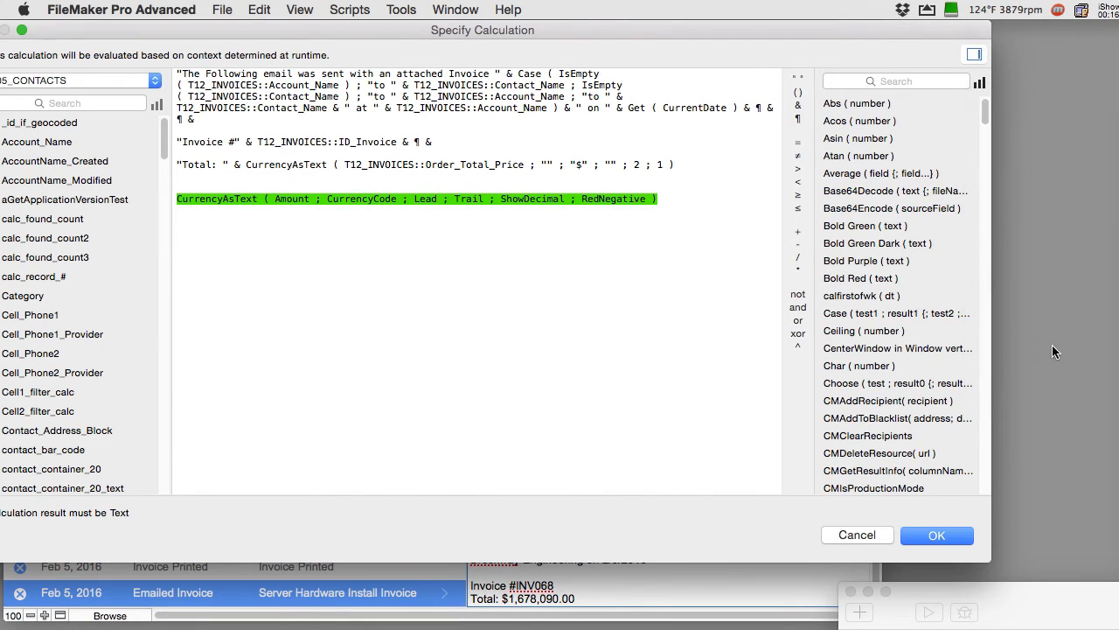